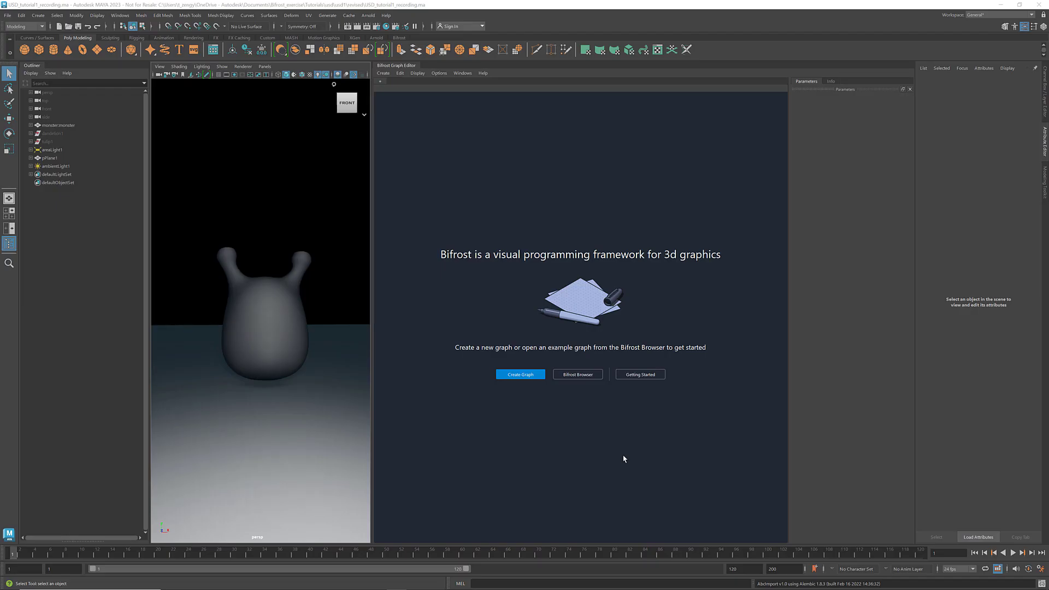
pyautogui.moveTo(524, 417)
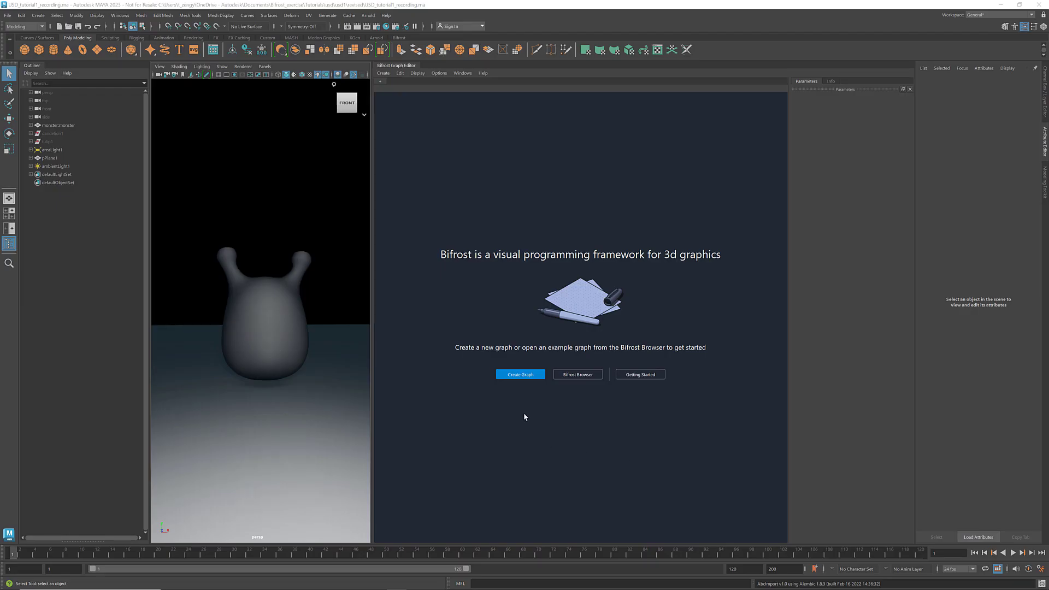
# Create a new Bifrost graph with empty input and output nodes
pyautogui.click(520, 373)
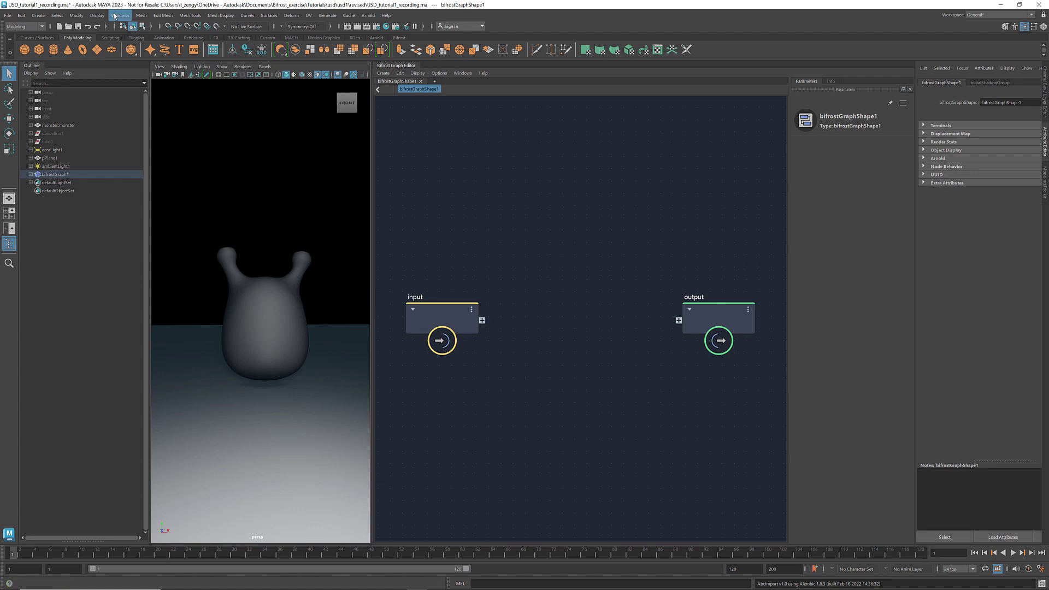
# Open the USD Layer Editor from the Windows > General Editors menu
pyautogui.click(120, 15)
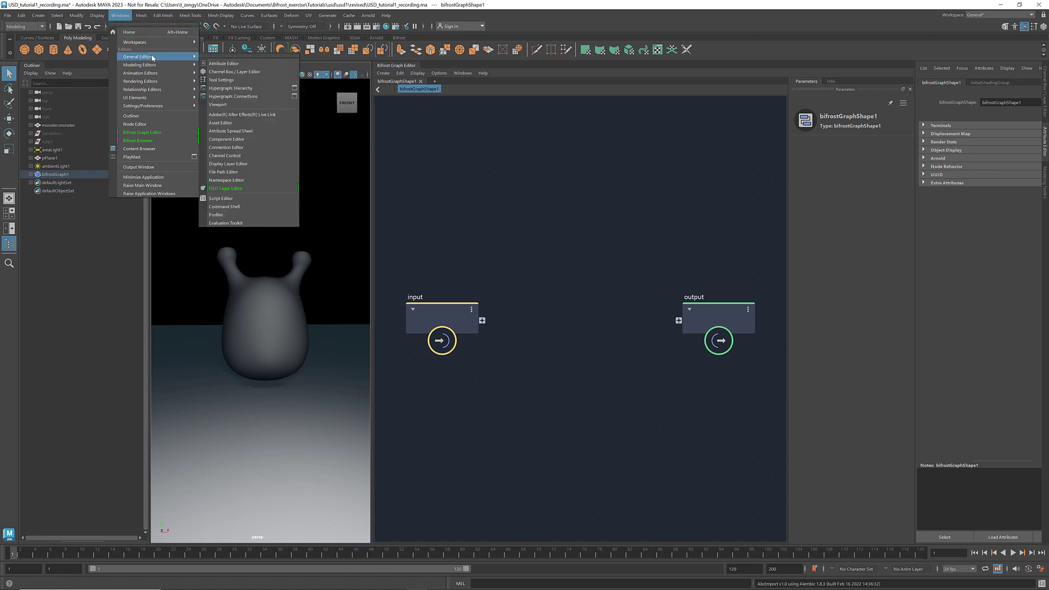
pyautogui.click(226, 188)
pyautogui.write('create_usd')
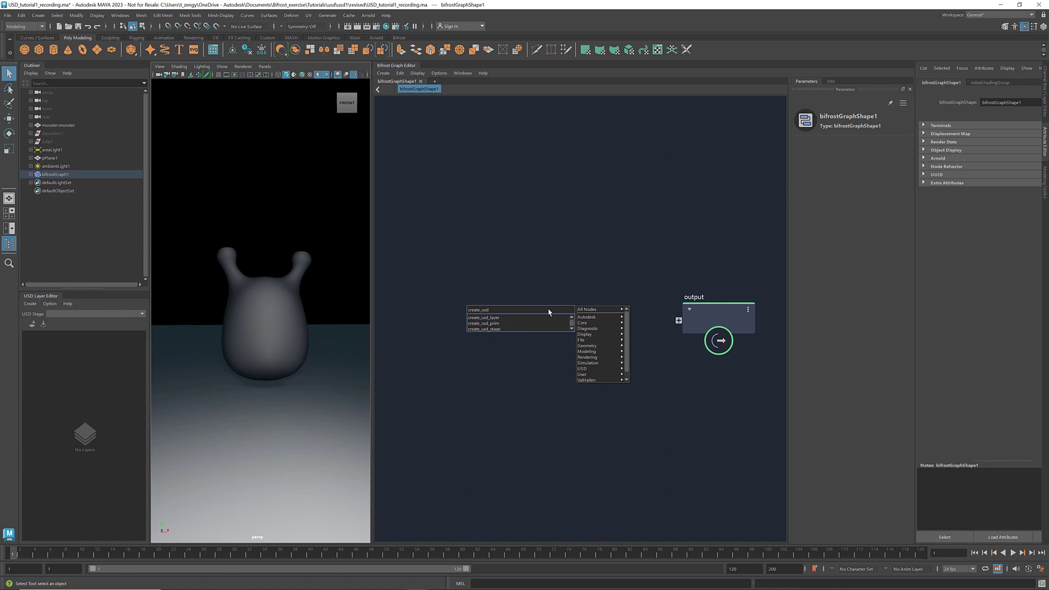
# Add a create_usd_stage node with layer saved as C:/tmp/USD_tutorial1/monster.usd
pyautogui.click(483, 328)
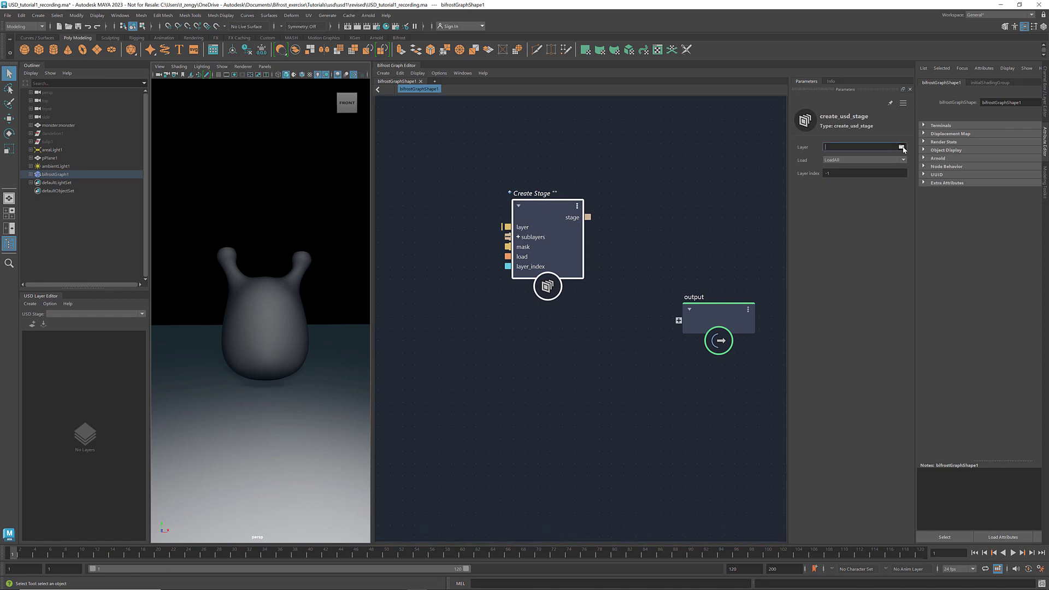
pyautogui.click(903, 147)
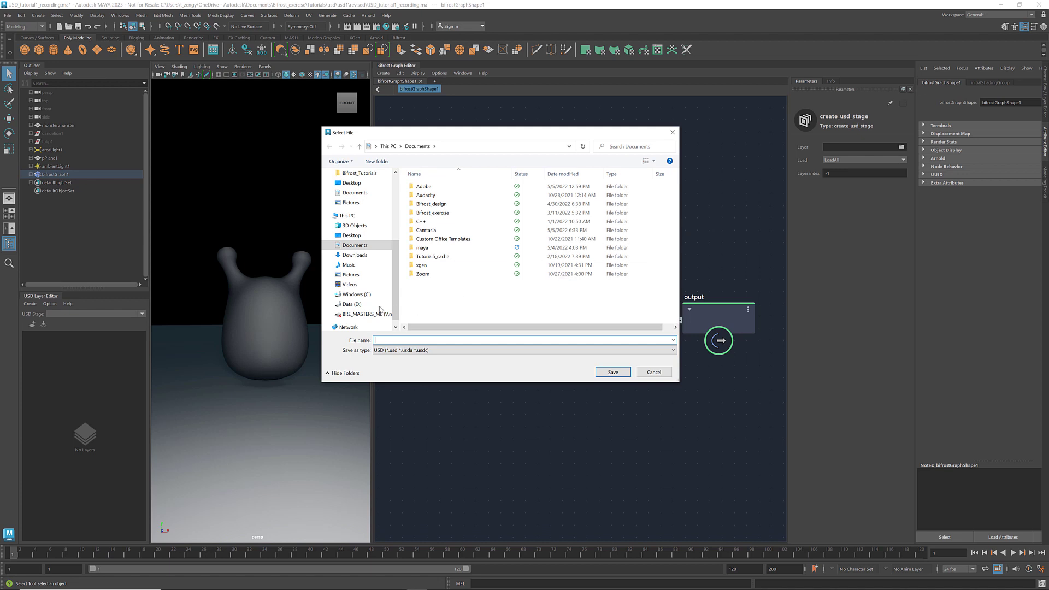
pyautogui.click(355, 294)
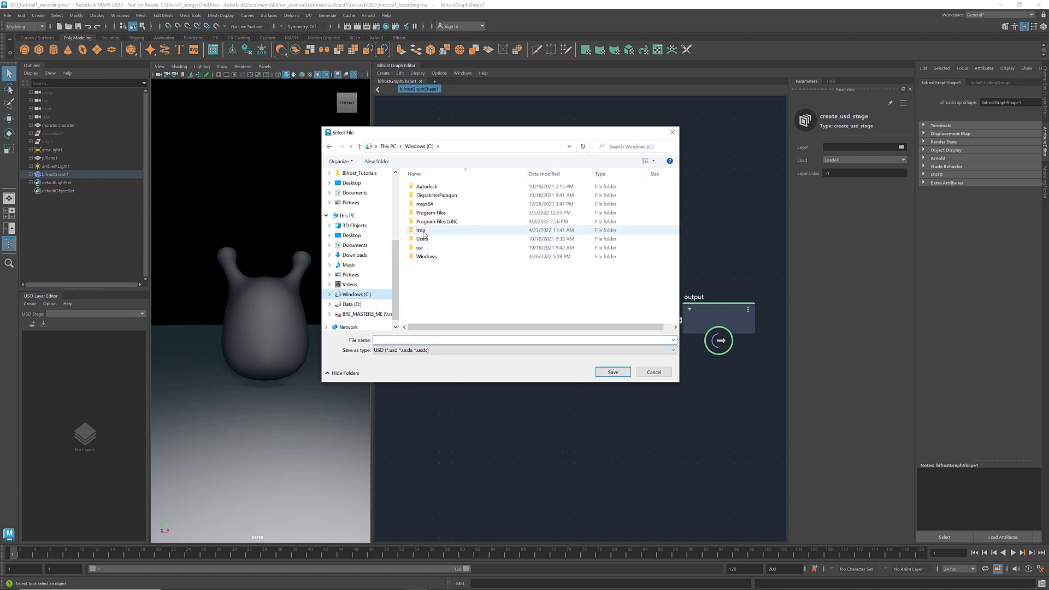
pyautogui.doubleClick(421, 230)
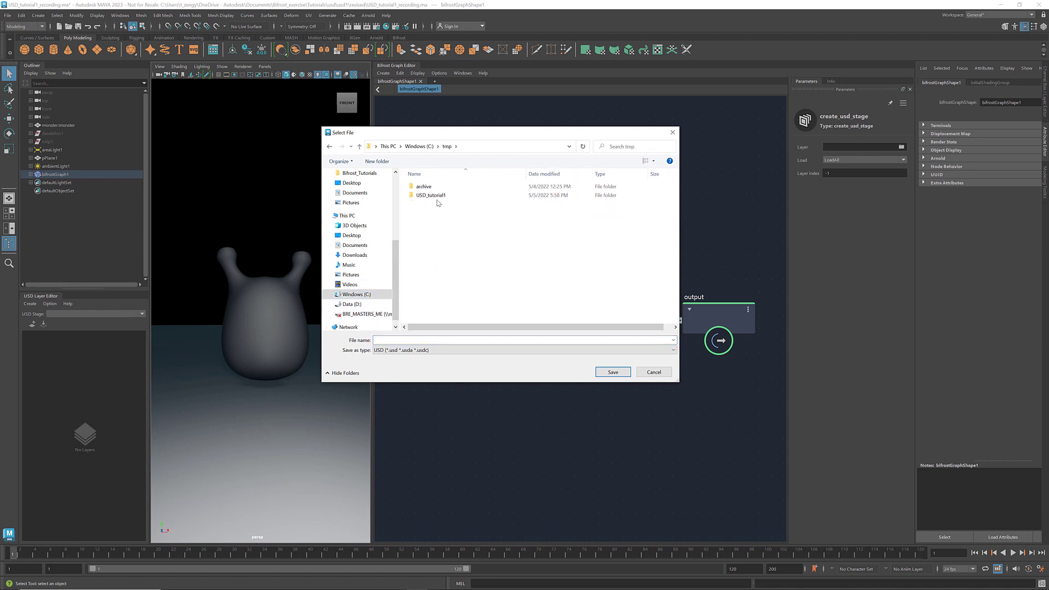
pyautogui.doubleClick(431, 194)
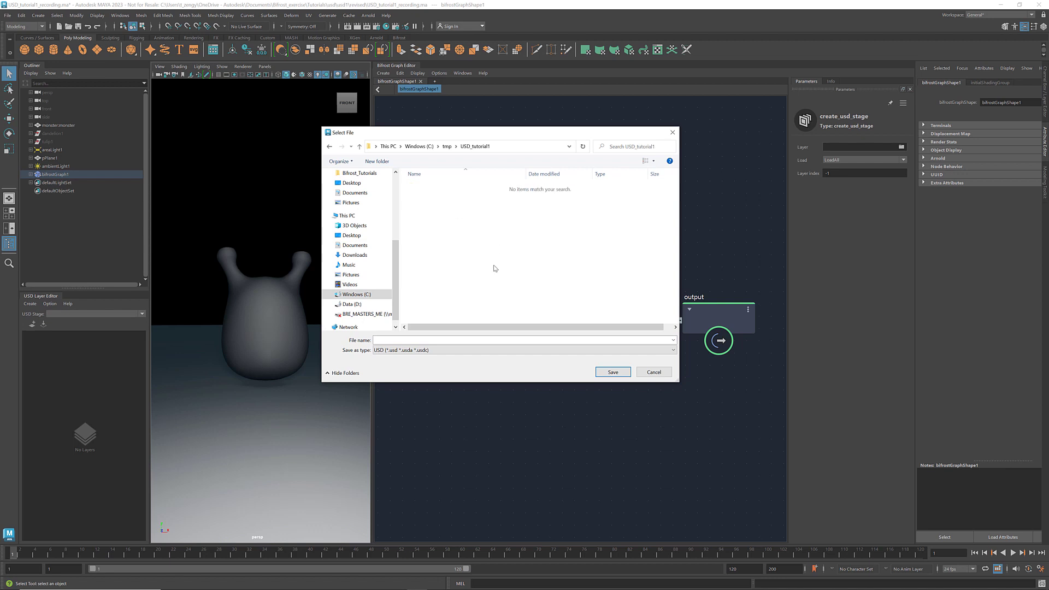
pyautogui.click(521, 340)
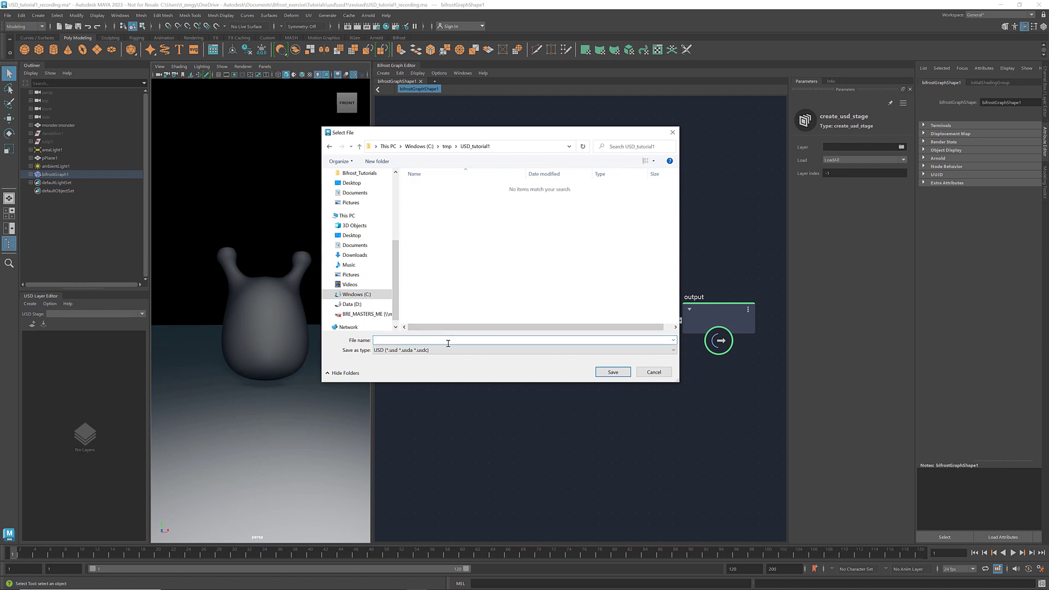
pyautogui.write('monster.usd')
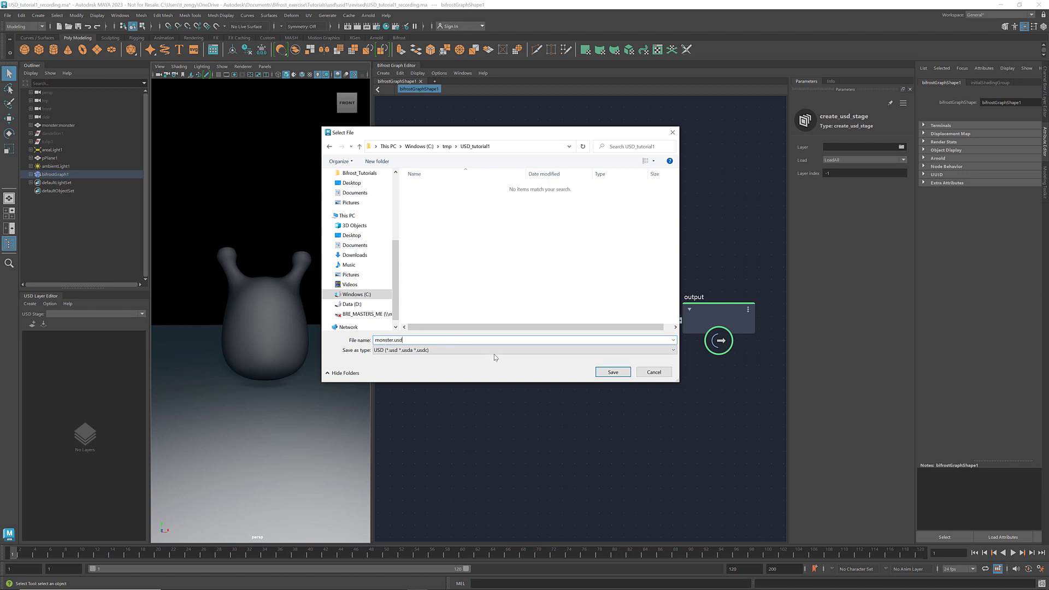
pyautogui.click(610, 372)
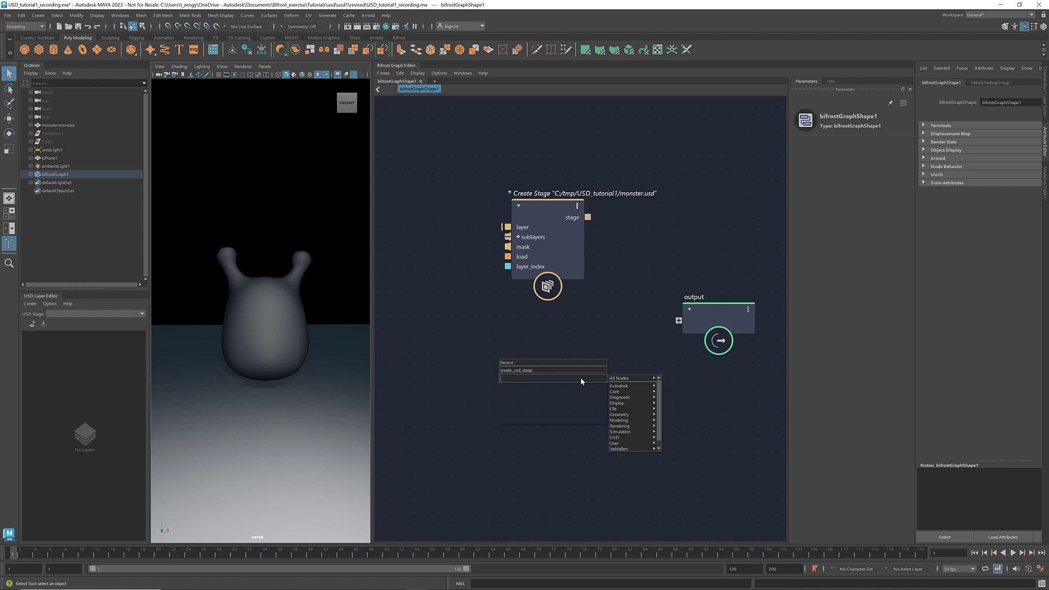
# Add an add_to_stage node and attach a define_usd_prim to its prim_definitions
pyautogui.write('add_to_')
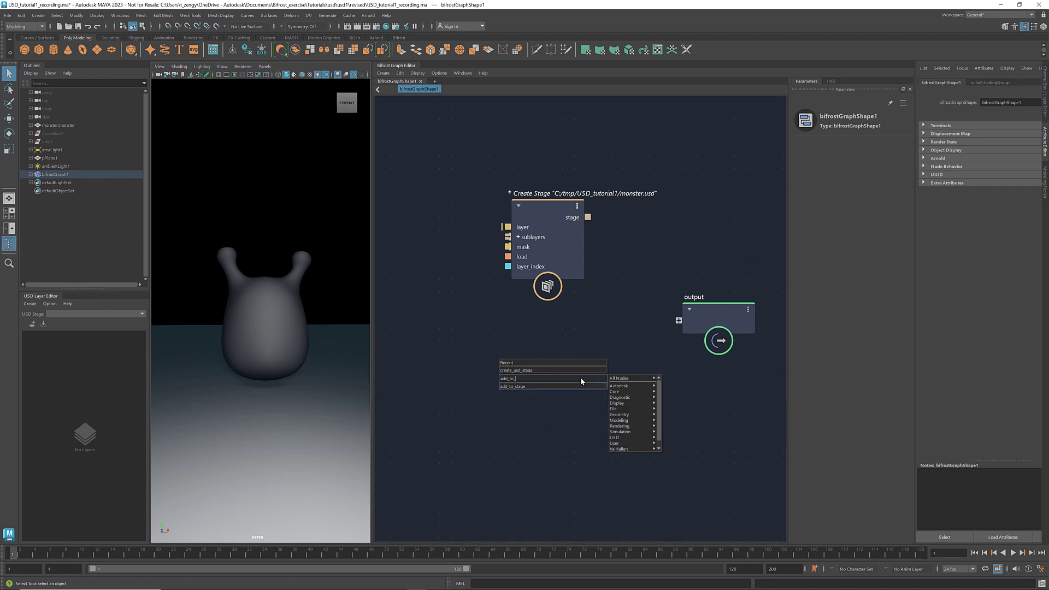
pyautogui.click(511, 387)
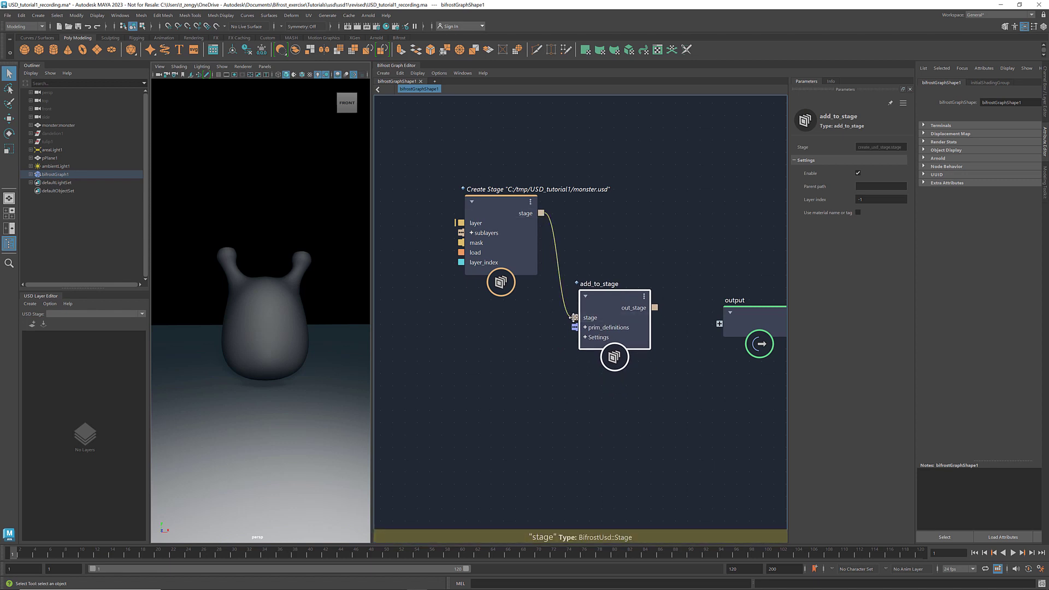
pyautogui.moveTo(605, 328)
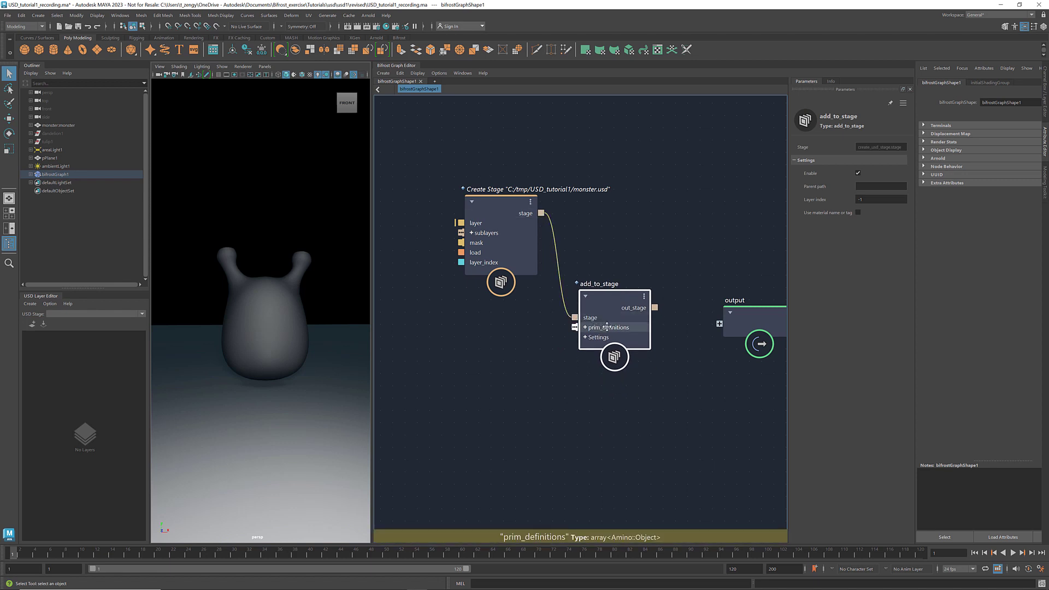
pyautogui.rightClick(603, 328)
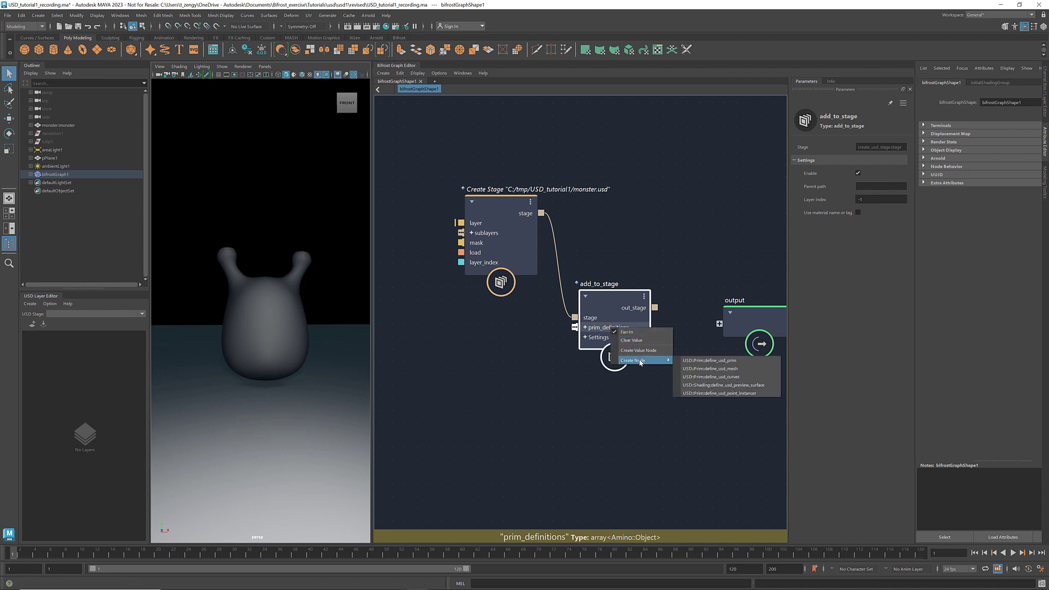
pyautogui.moveTo(722, 360)
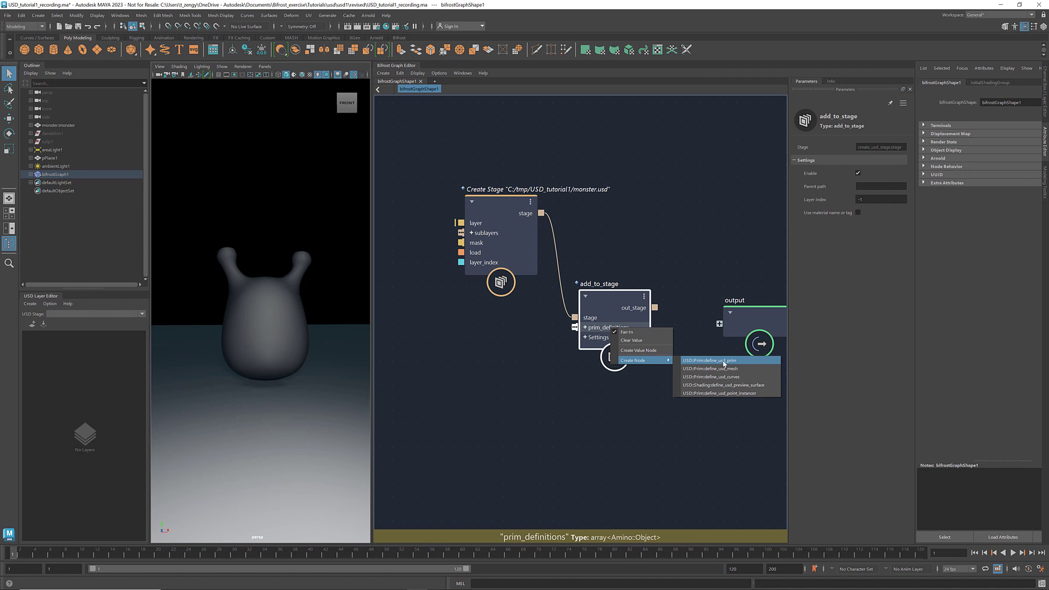
pyautogui.click(709, 360)
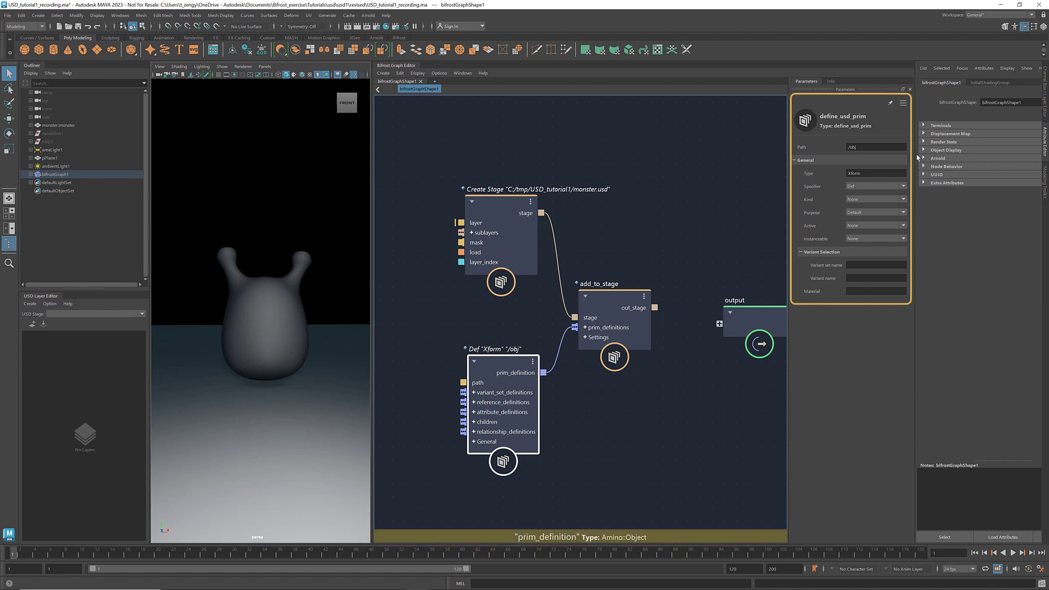
# Set the prim path to /monster and read the node's documentation
pyautogui.click(874, 146)
pyautogui.write('monster')
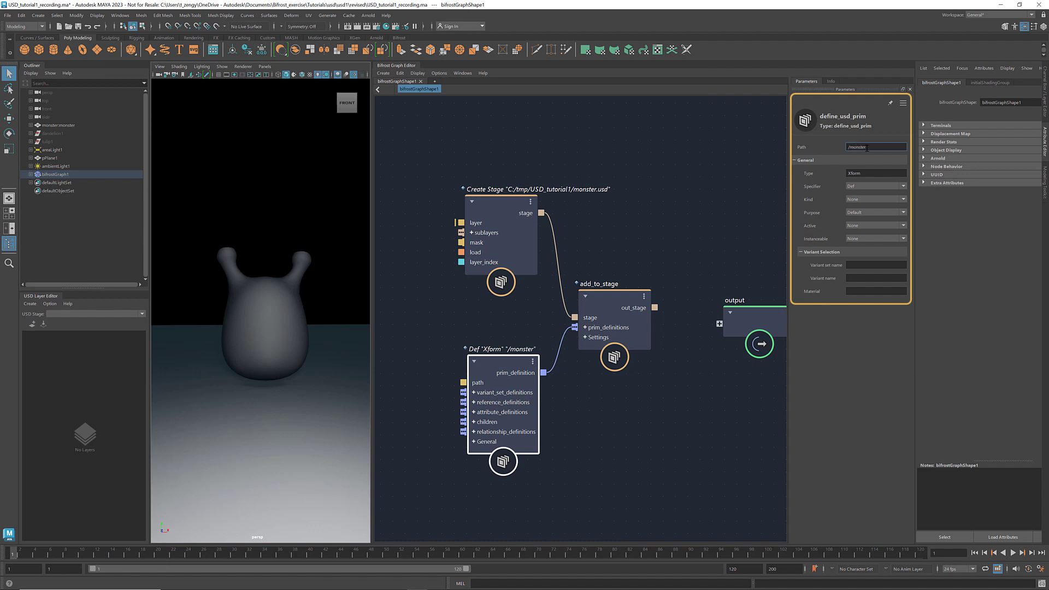
pyautogui.click(875, 173)
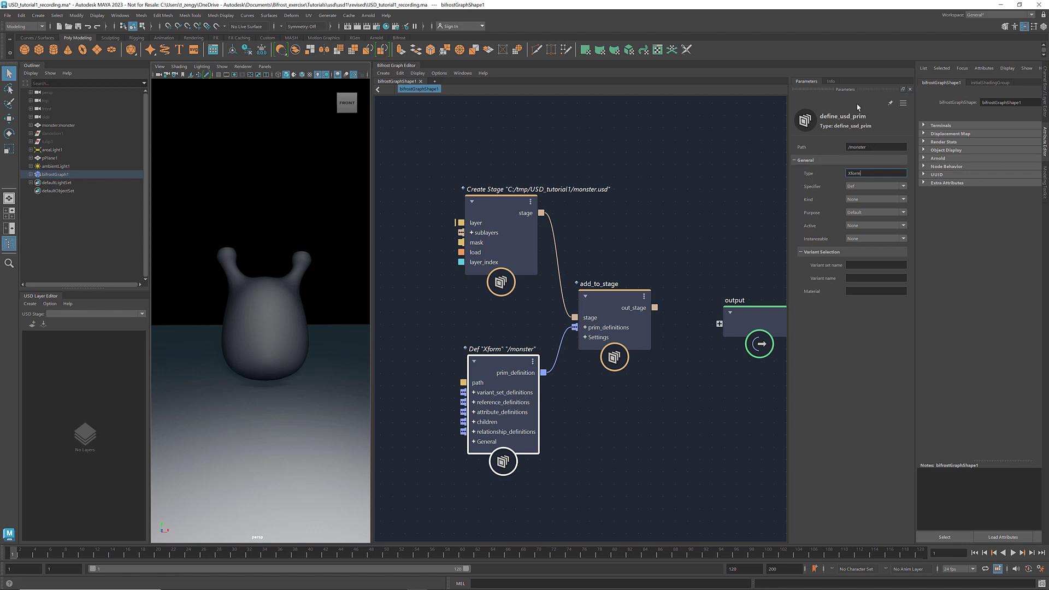
pyautogui.click(829, 80)
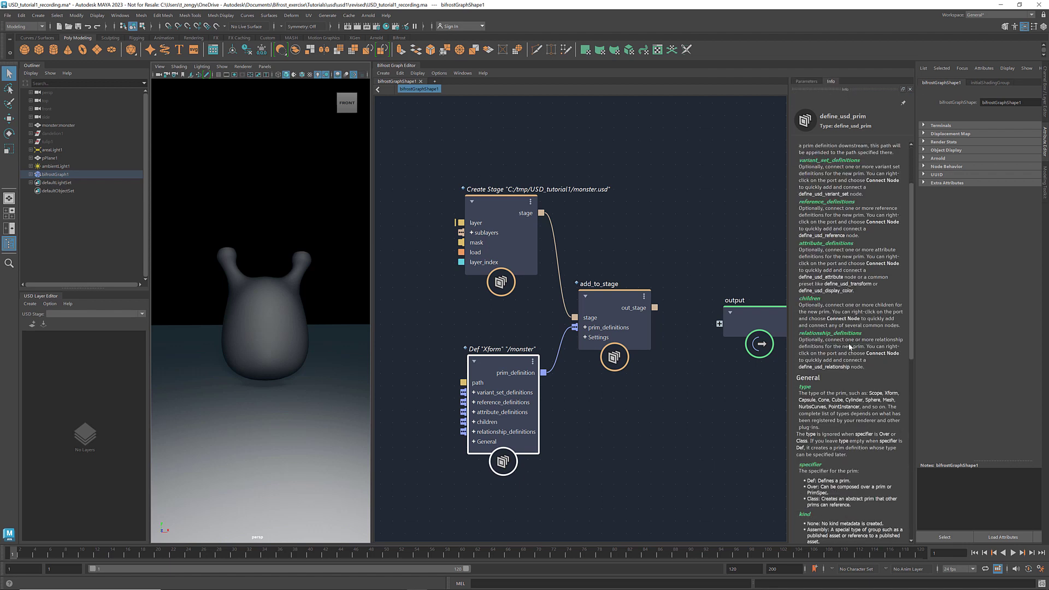
pyautogui.scroll(-3)
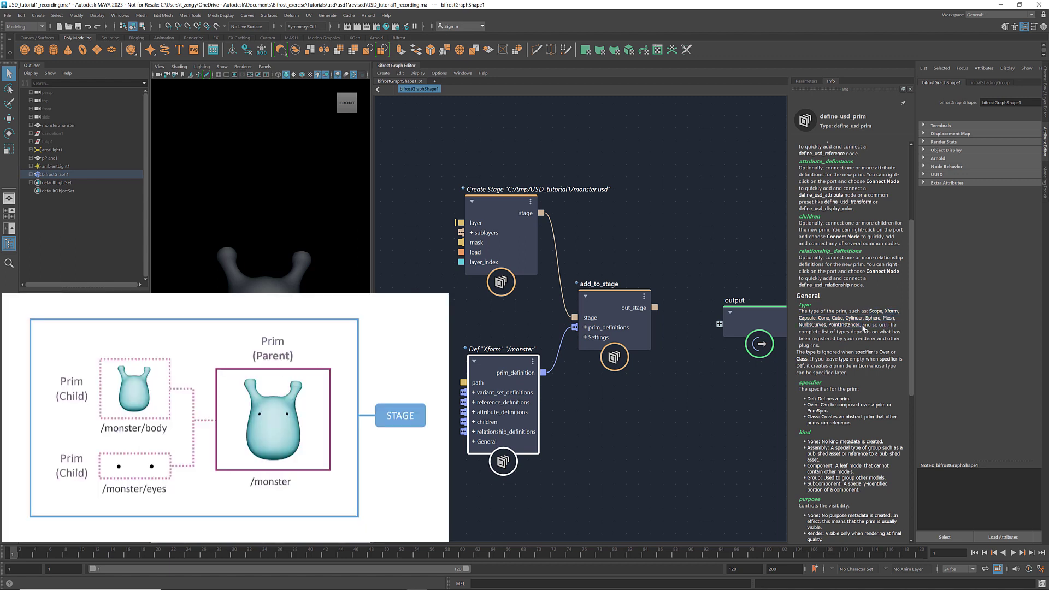
# Drag monster:monster from the Outliner into the graph as monster_monsterShape
pyautogui.click(501, 349)
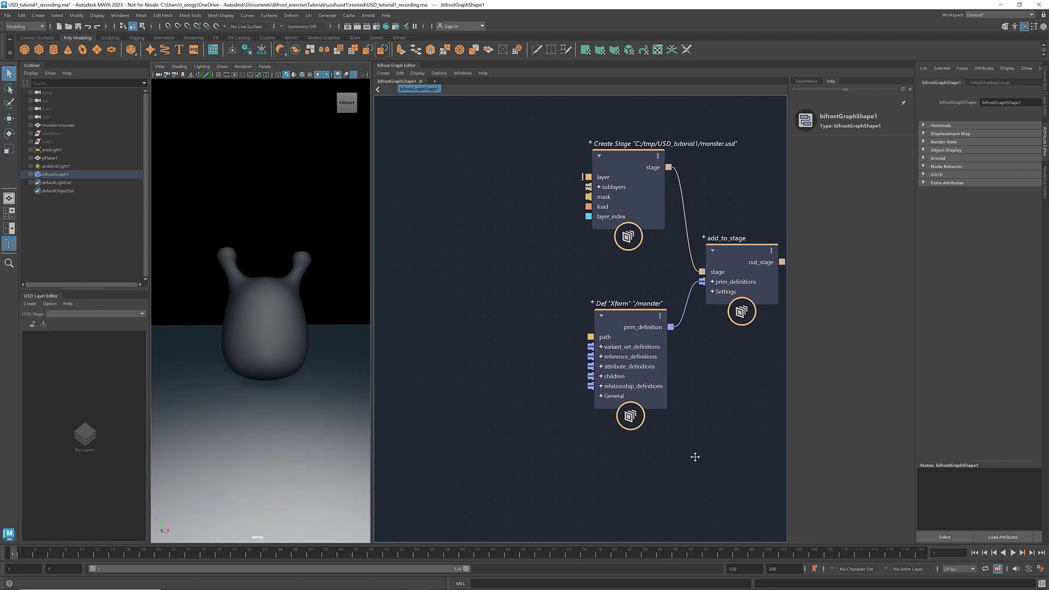
pyautogui.click(60, 126)
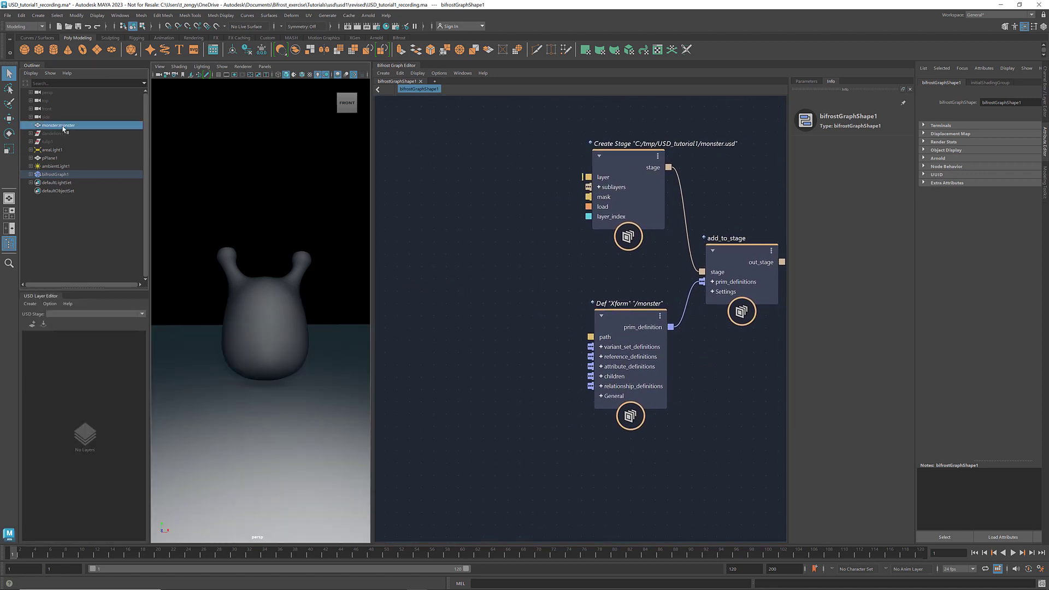
pyautogui.click(57, 126)
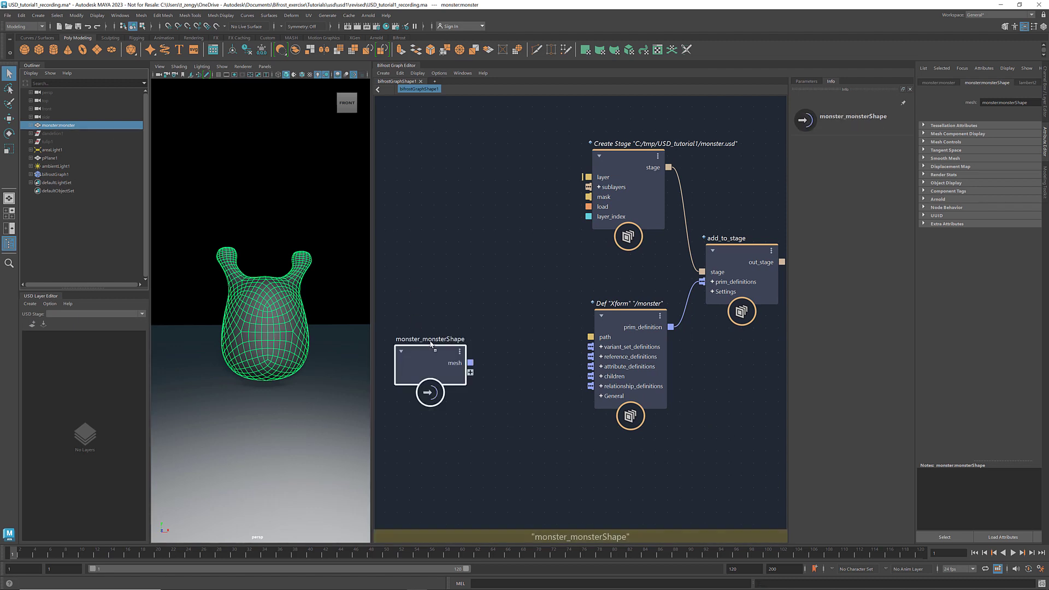
# Create a define_usd_mesh at /body on /monster's children, fed by monster_monsterShape's mesh
pyautogui.click(531, 414)
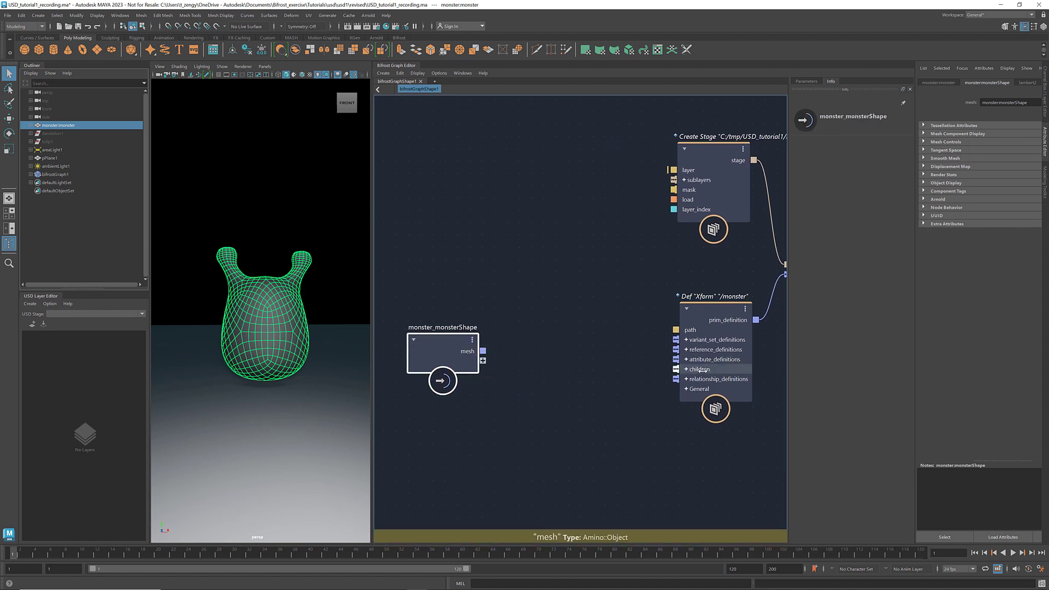
pyautogui.rightClick(698, 369)
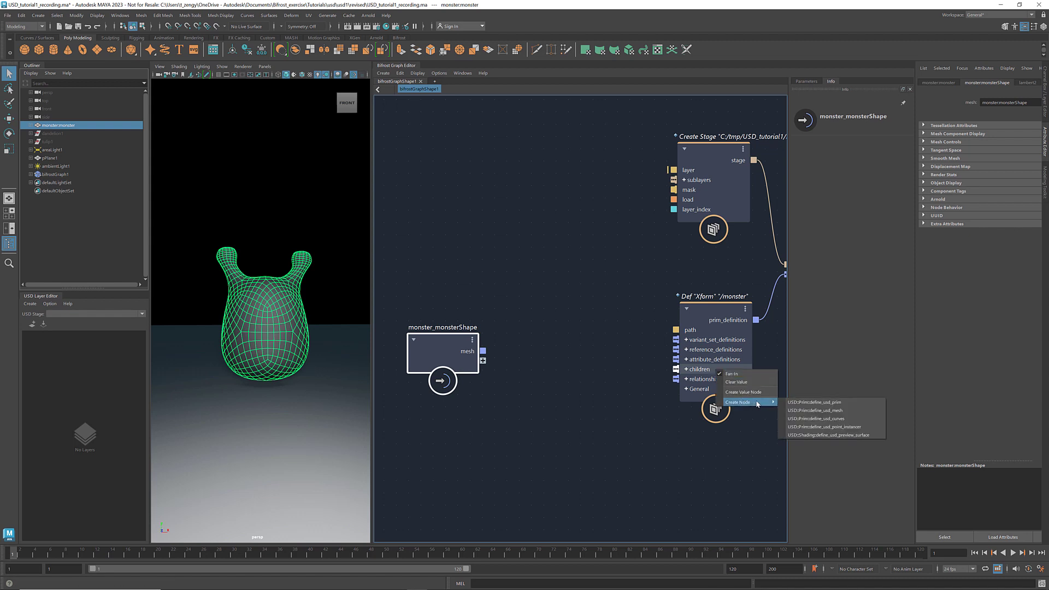
pyautogui.moveTo(769, 402)
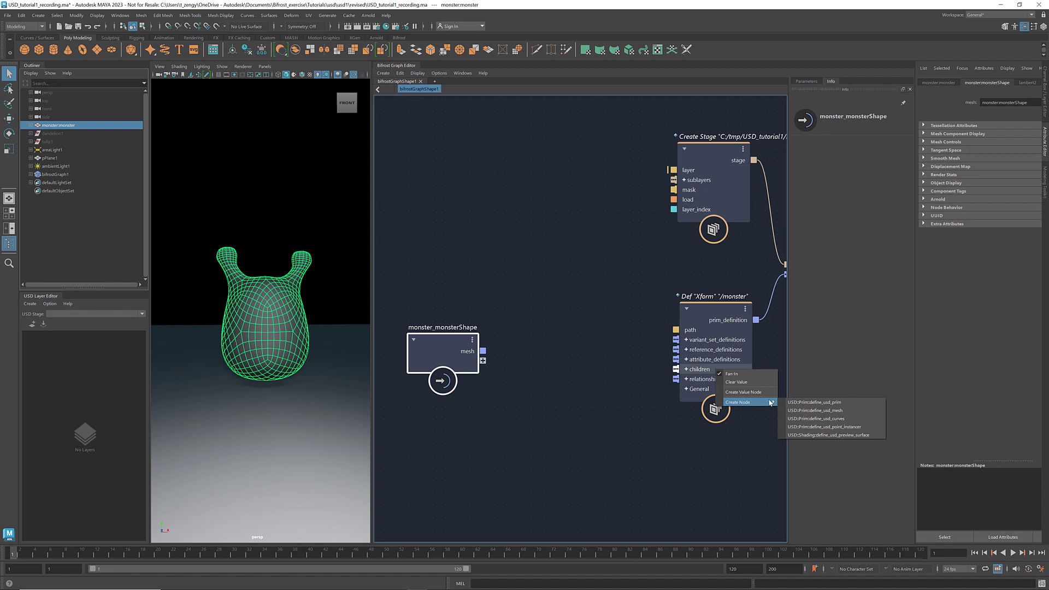
pyautogui.moveTo(814, 410)
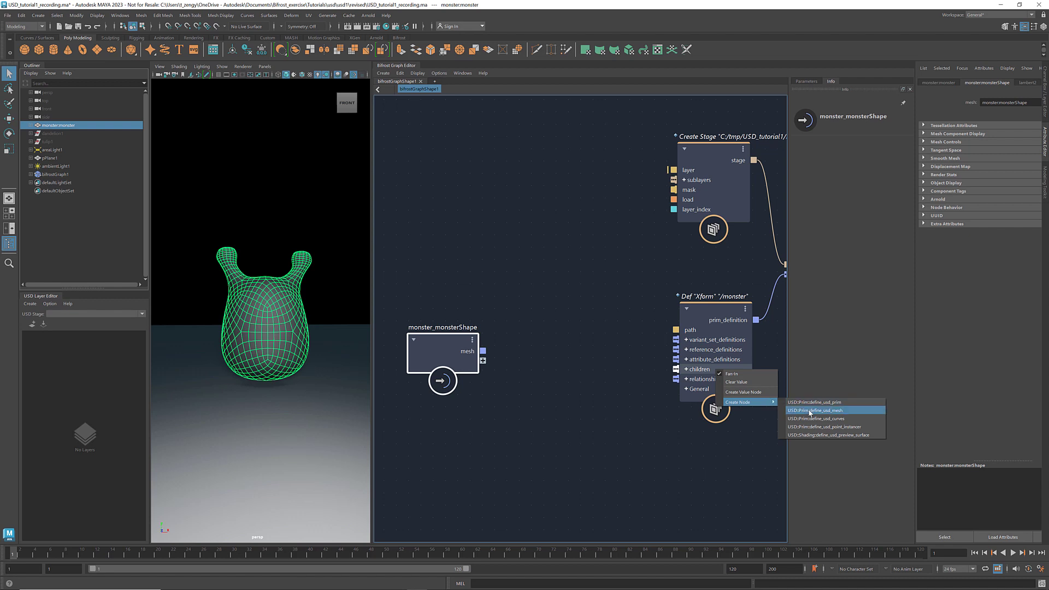
pyautogui.click(813, 410)
pyautogui.write('/body')
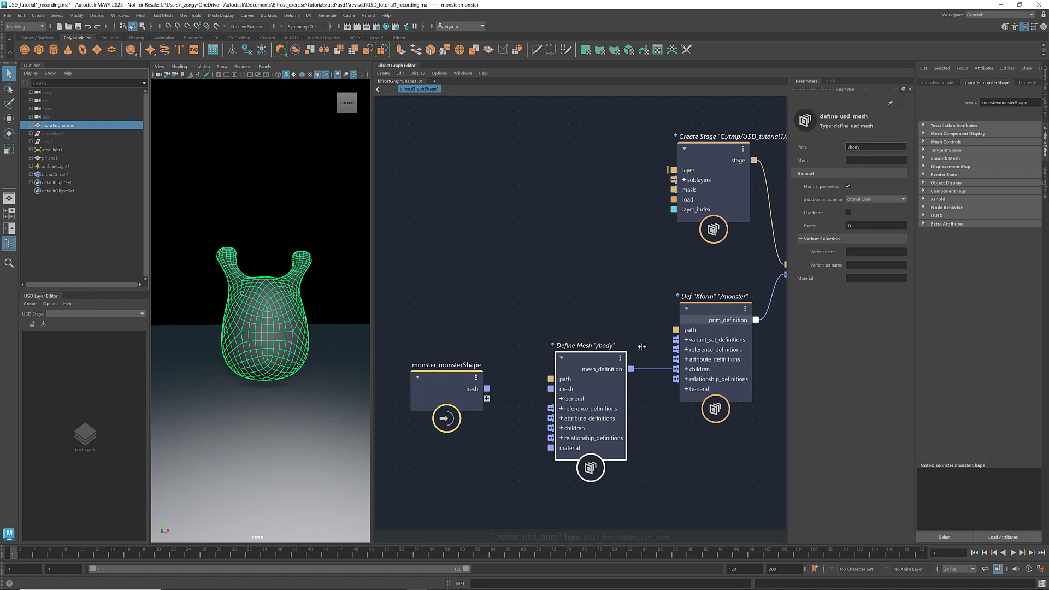
pyautogui.click(446, 388)
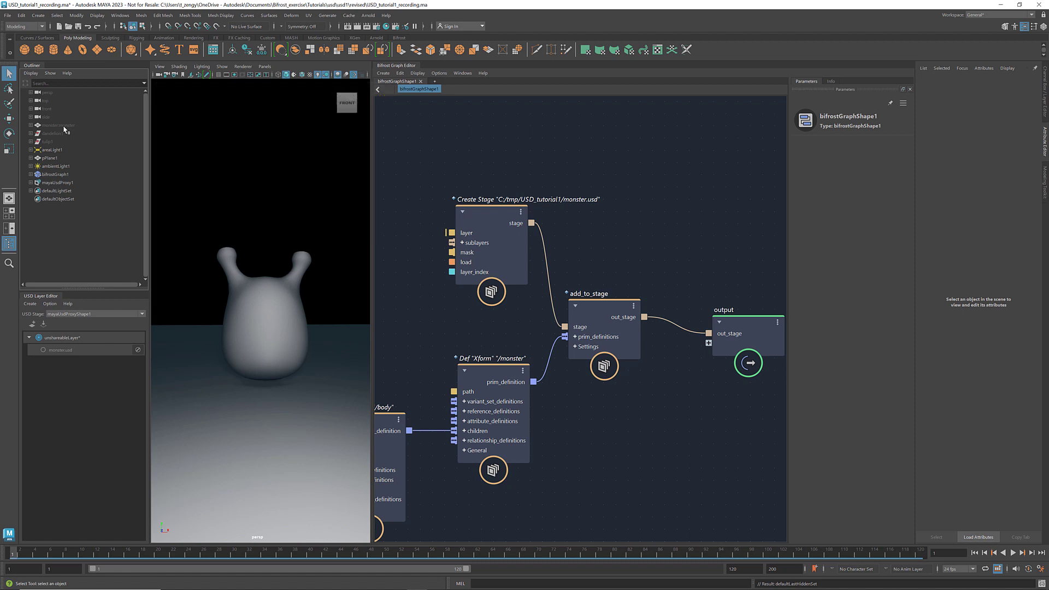
# Select mayaUsdProxy1 in the Outliner and expand it down to monster and body
pyautogui.scroll(-3)
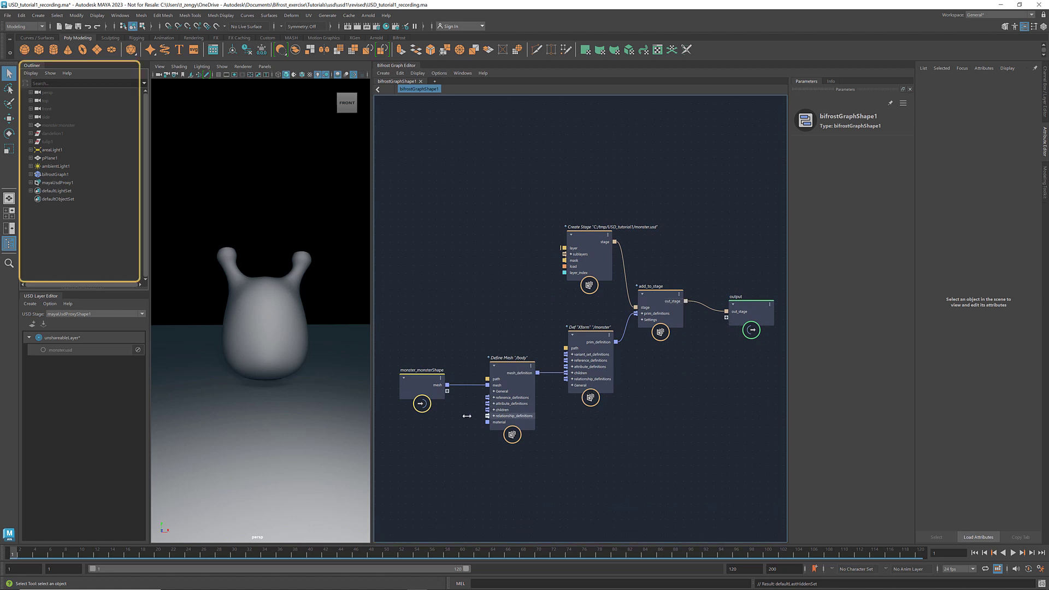
pyautogui.click(57, 182)
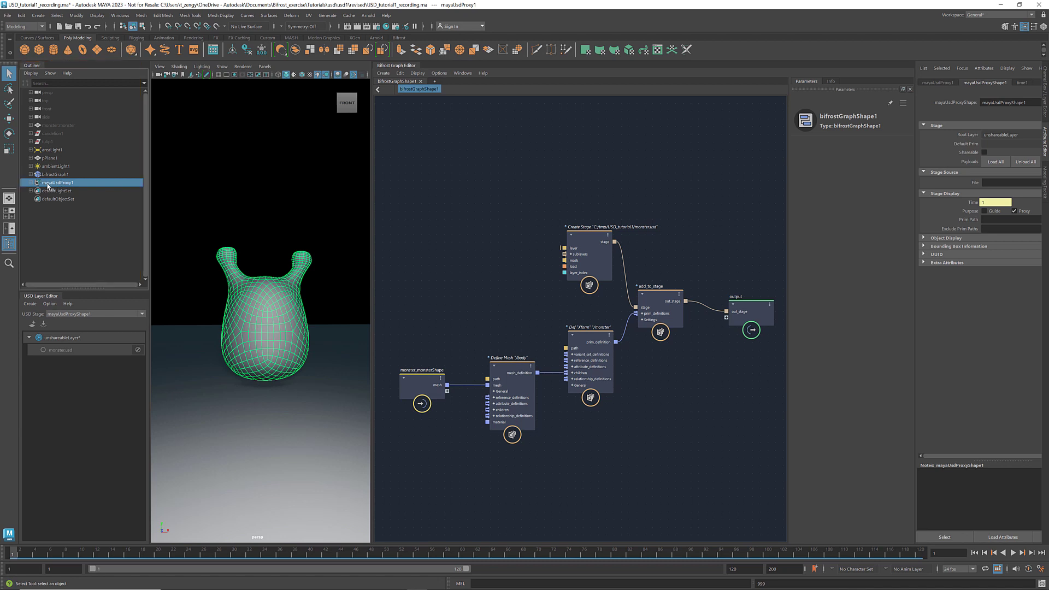
pyautogui.click(29, 182)
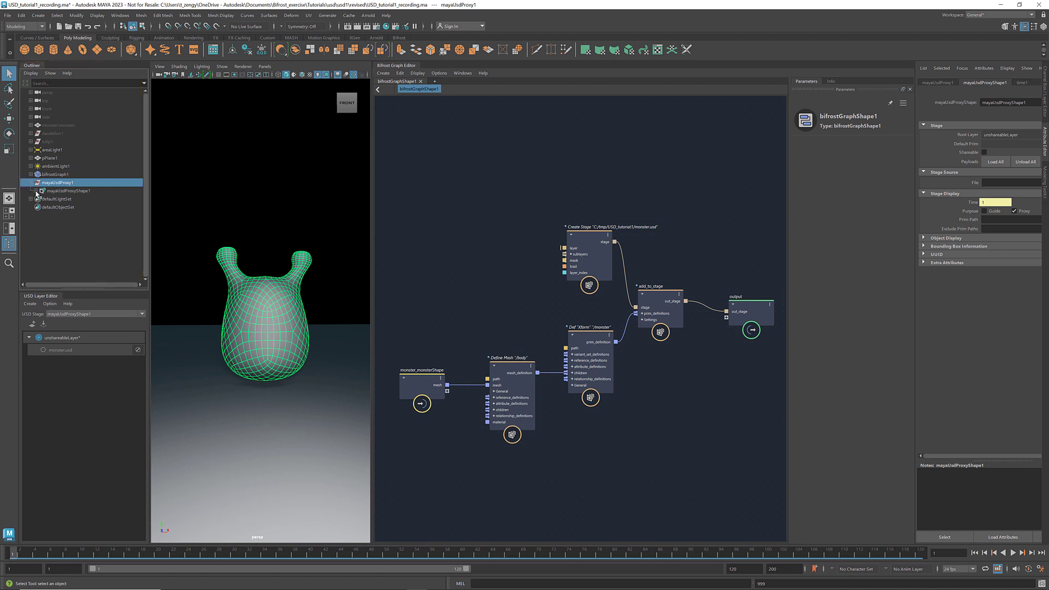
pyautogui.click(41, 191)
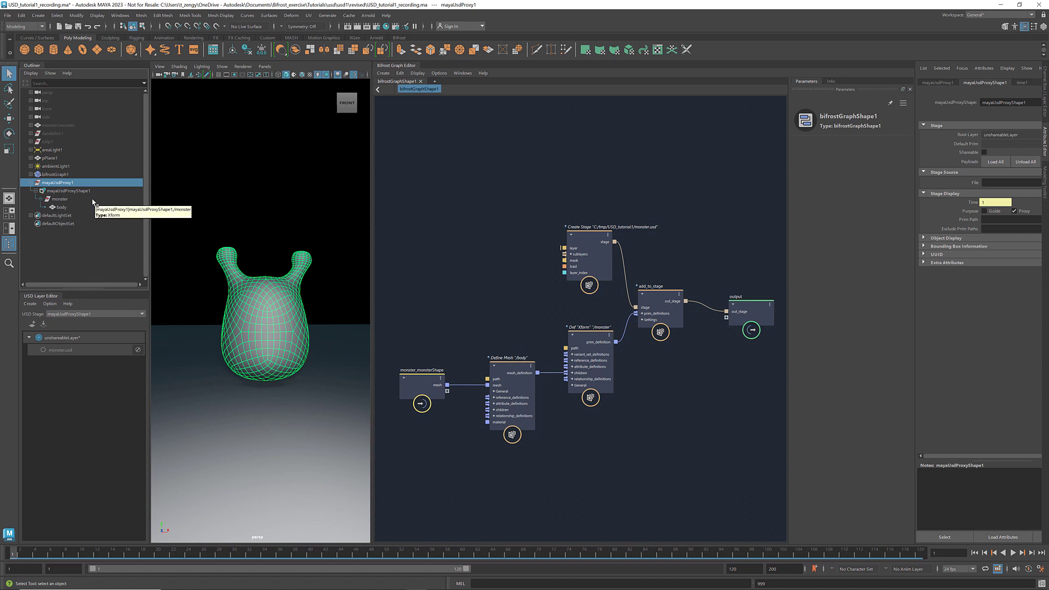
# Select the monster transform prim and its body child in the Outliner
pyautogui.click(59, 199)
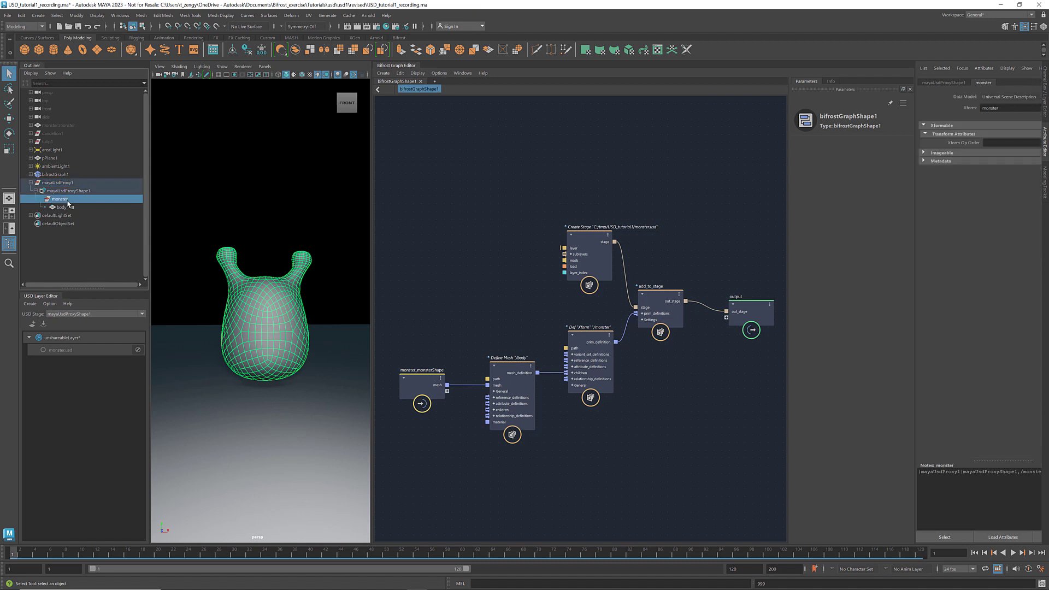
pyautogui.click(61, 206)
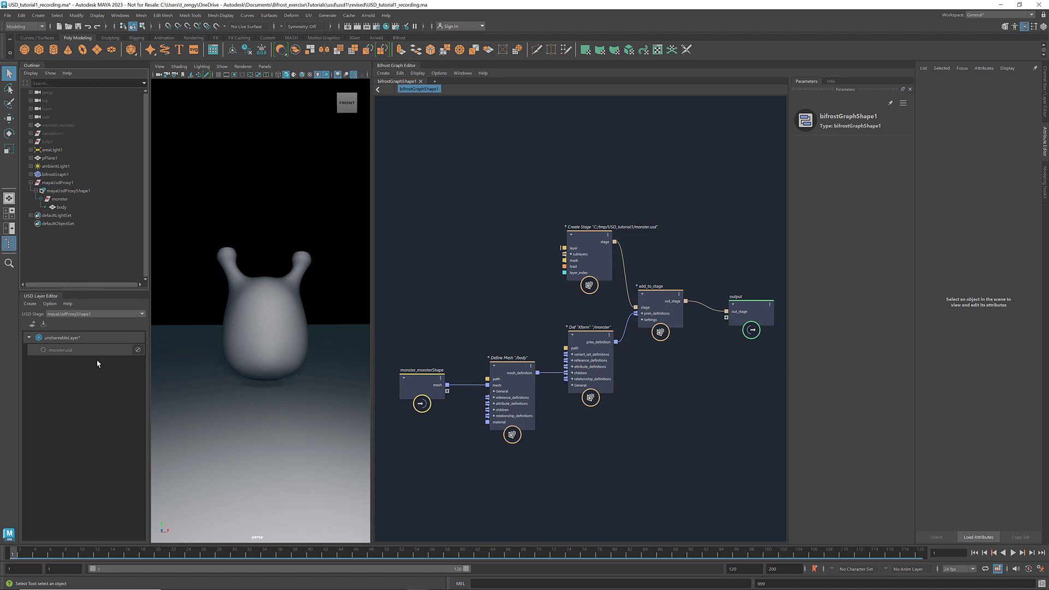
pyautogui.moveTo(92, 340)
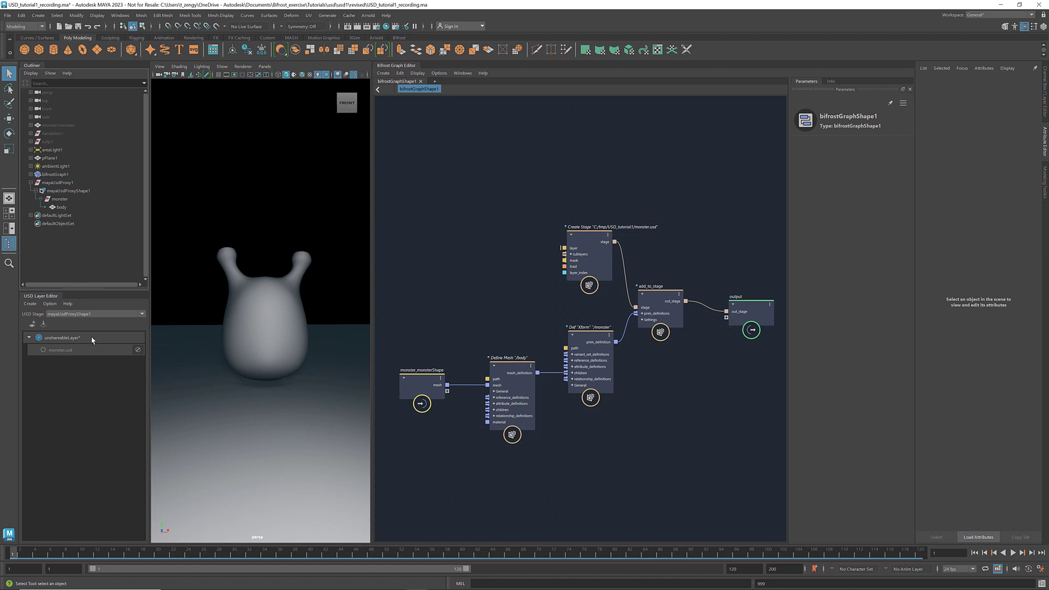
# Select the monster.usd layer and body prim, and raise the body above the ground
pyautogui.click(60, 337)
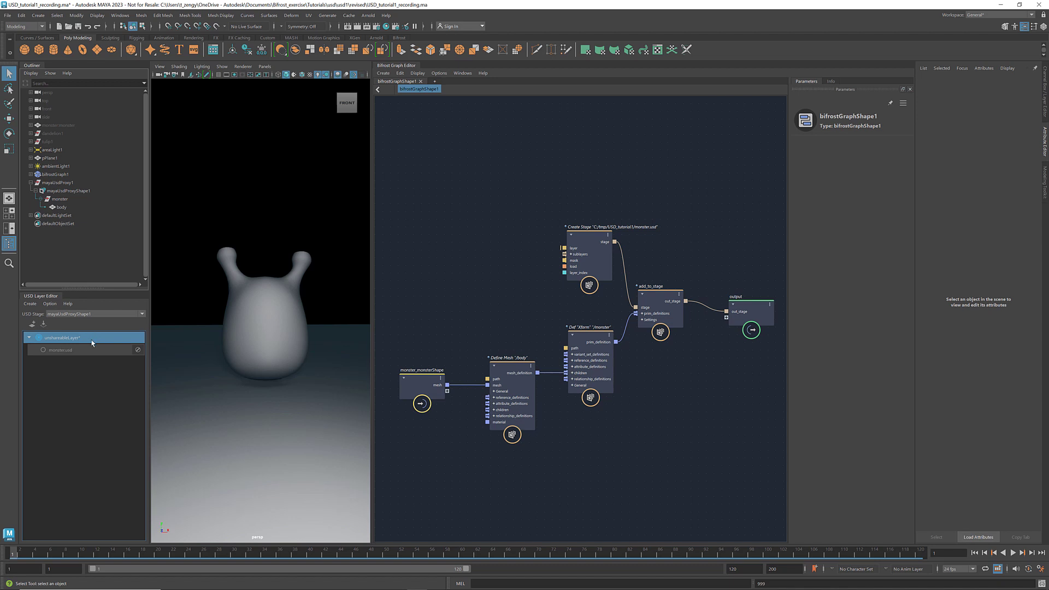
pyautogui.moveTo(91, 354)
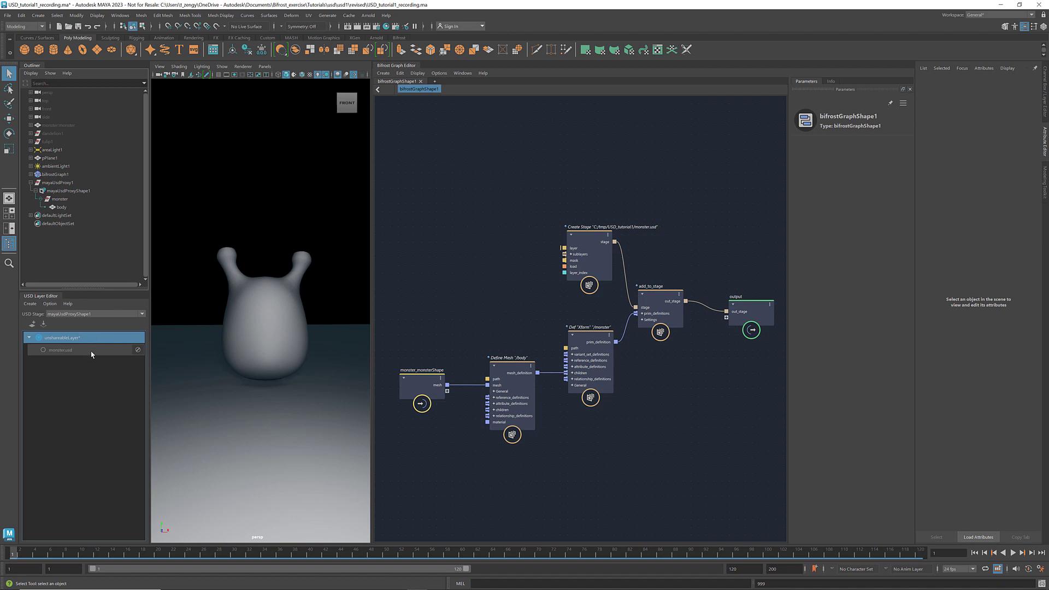
pyautogui.click(66, 350)
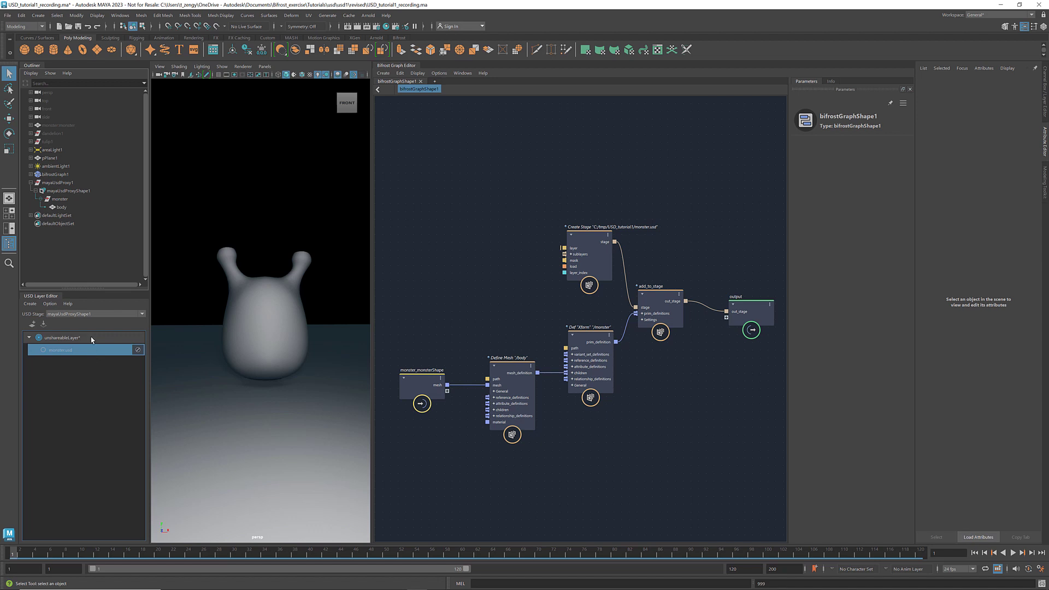
pyautogui.click(59, 206)
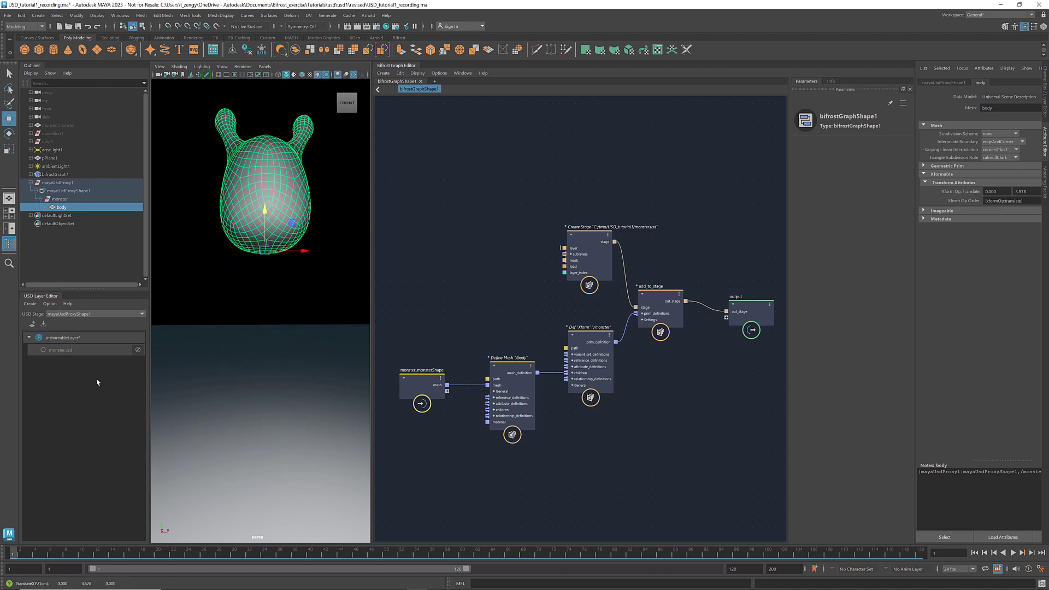
pyautogui.rightClick(60, 337)
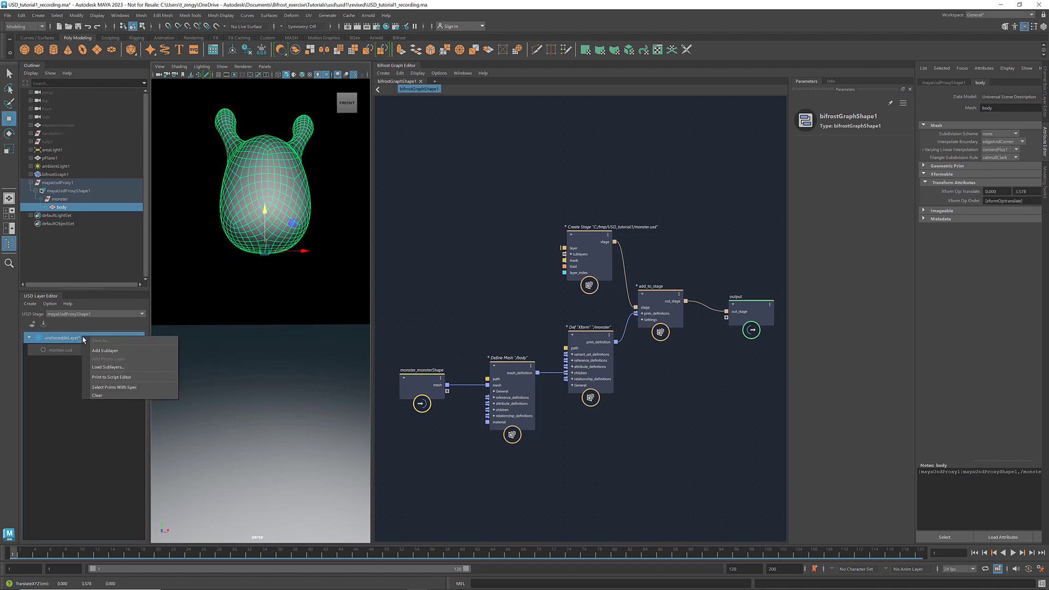
pyautogui.click(113, 380)
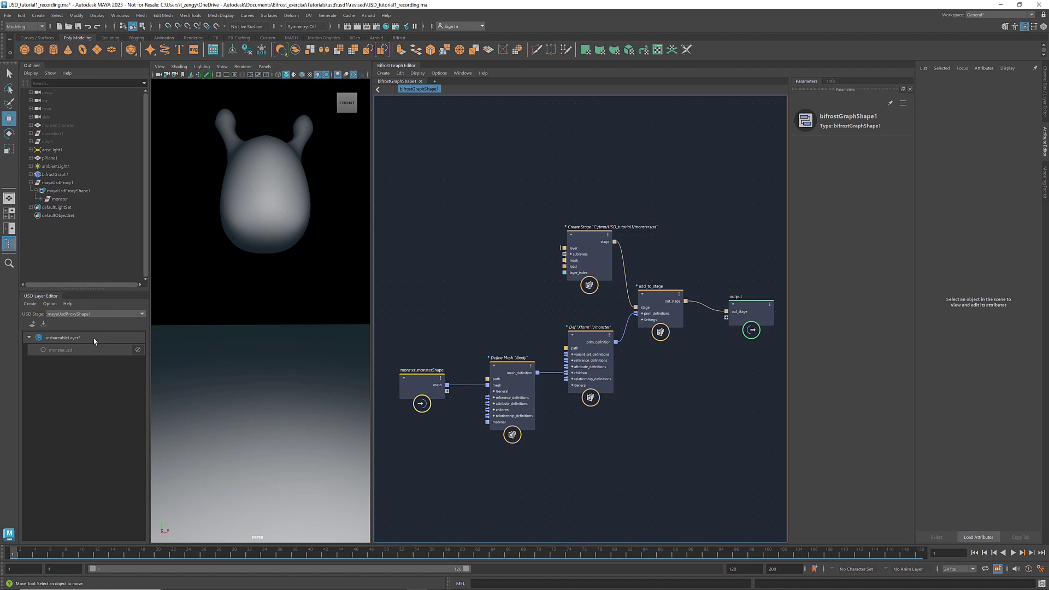
# Tick Shareable on mayaUsdProxyShape1 so monster.usd becomes the edited root layer
pyautogui.click(61, 337)
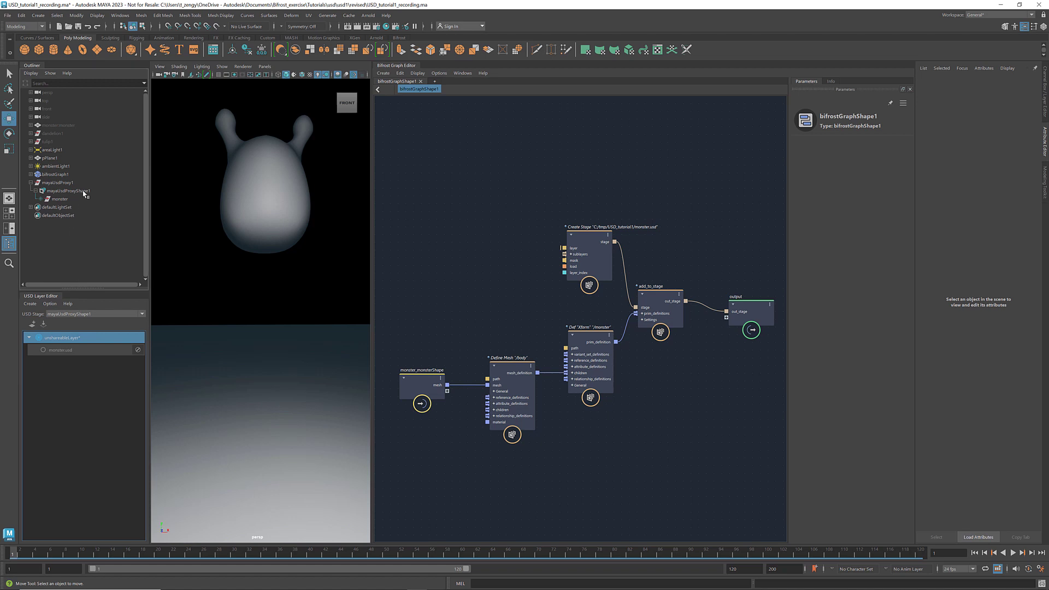
pyautogui.click(66, 191)
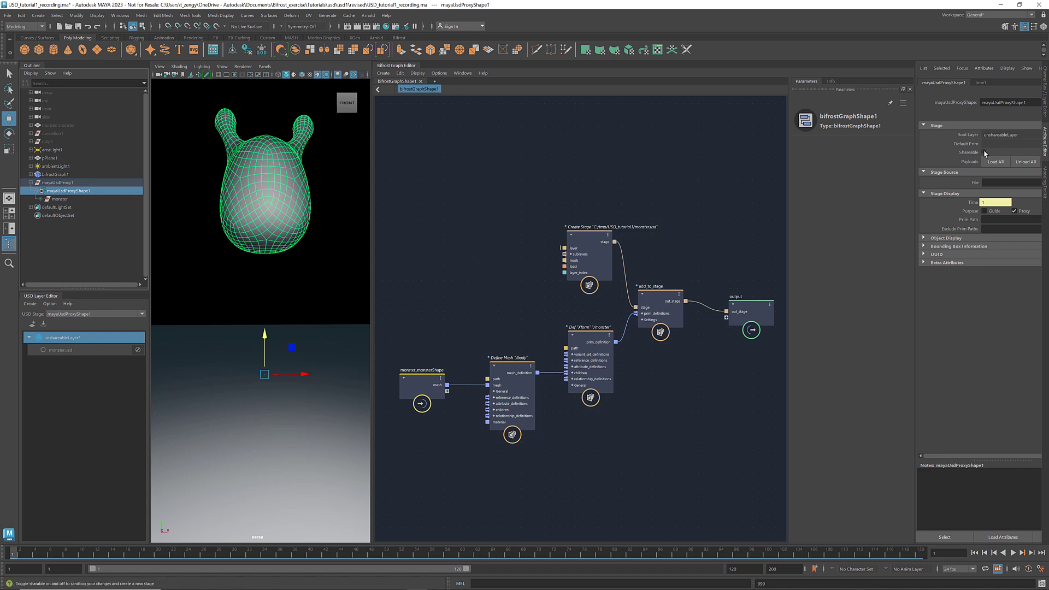
pyautogui.click(995, 152)
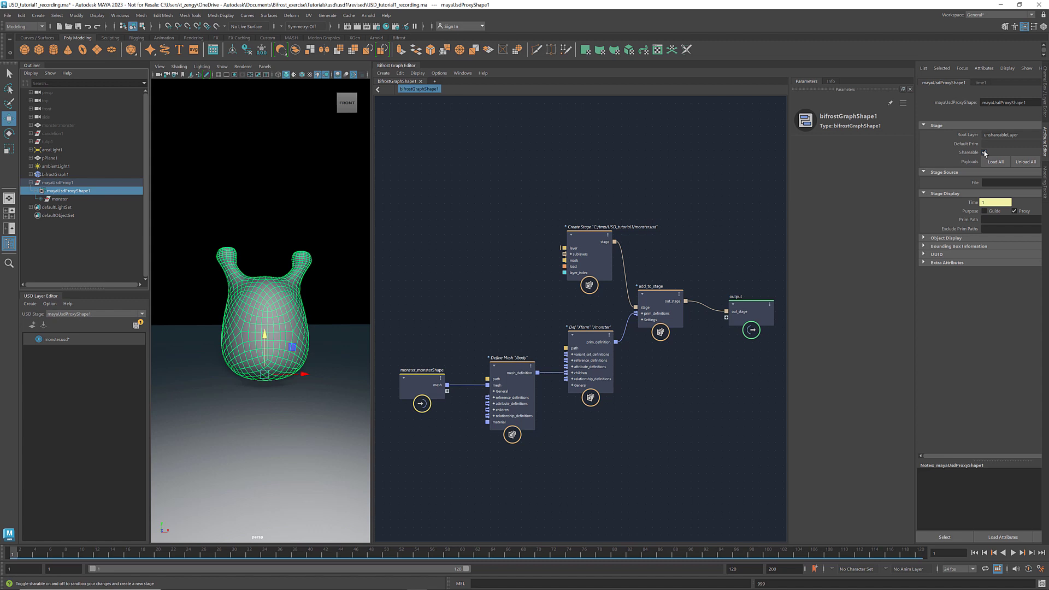
pyautogui.click(983, 151)
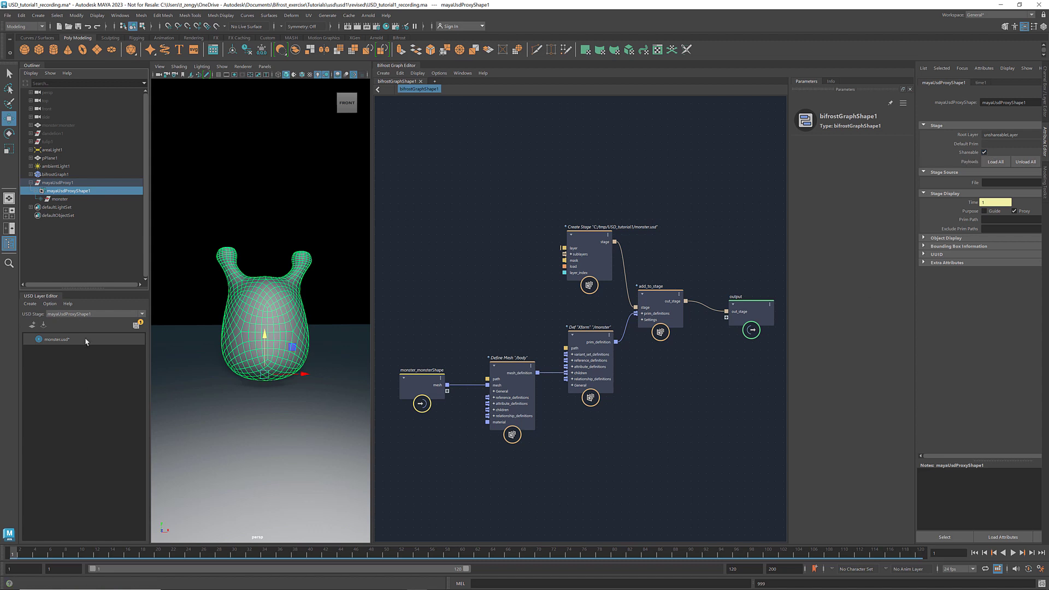
pyautogui.click(57, 339)
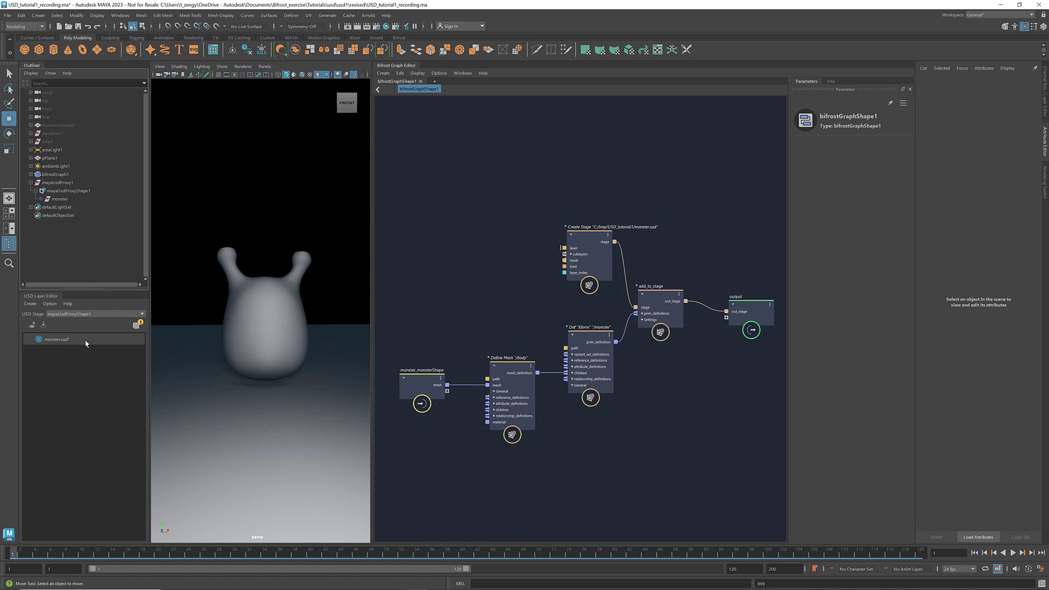
pyautogui.moveTo(241, 328)
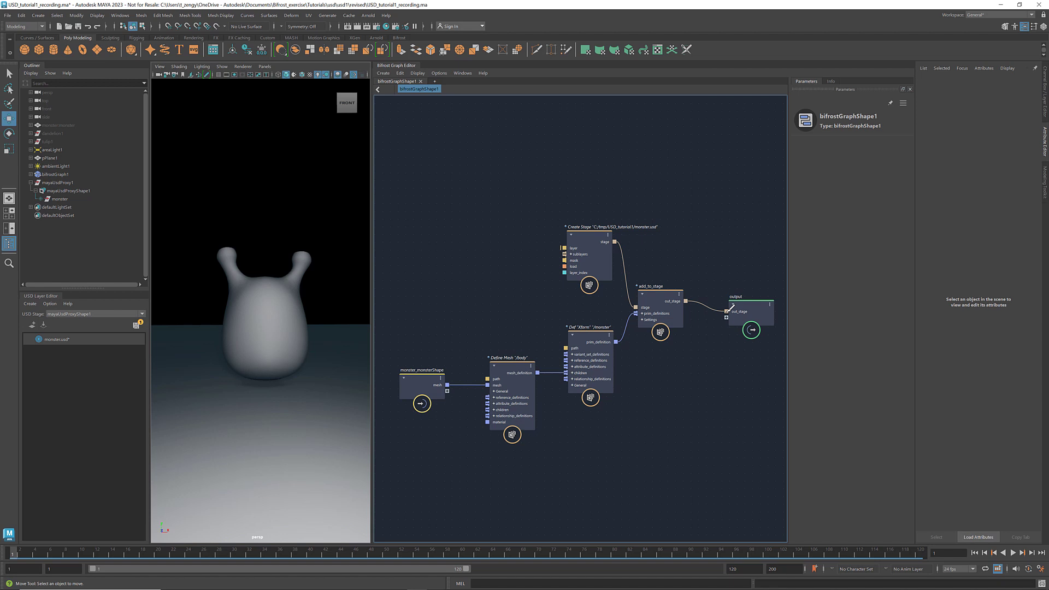
pyautogui.click(67, 191)
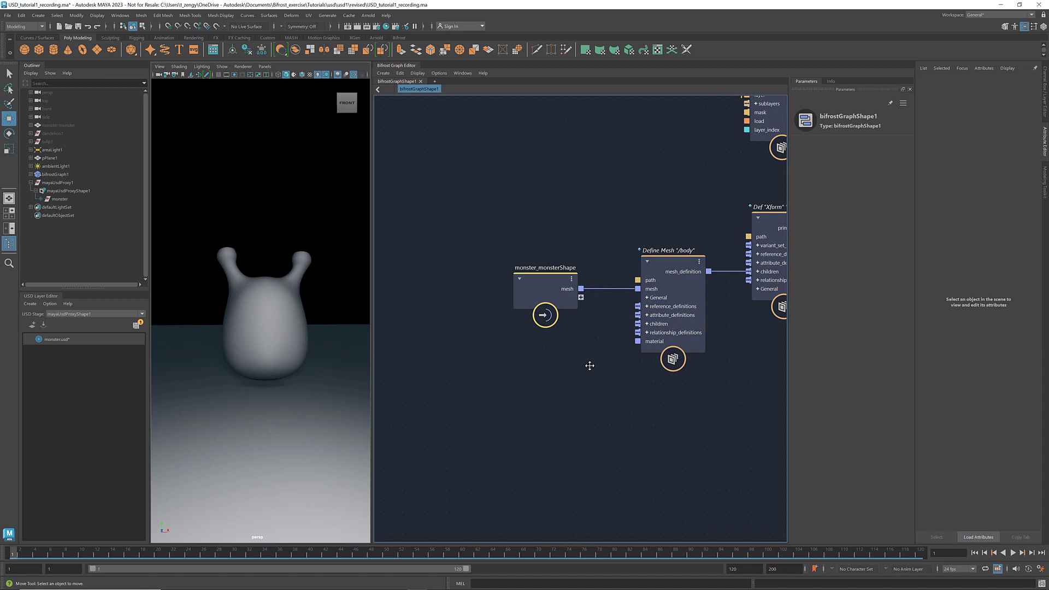
pyautogui.moveTo(668, 315)
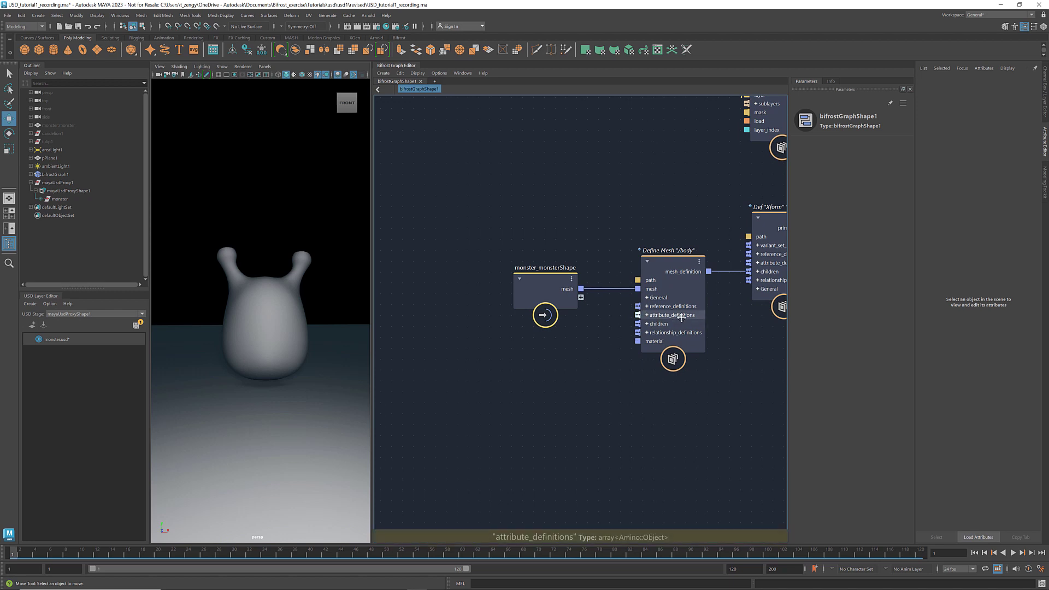
# Attach a define_usd_display_color node to the body's attribute definitions and set it to teal
pyautogui.rightClick(669, 315)
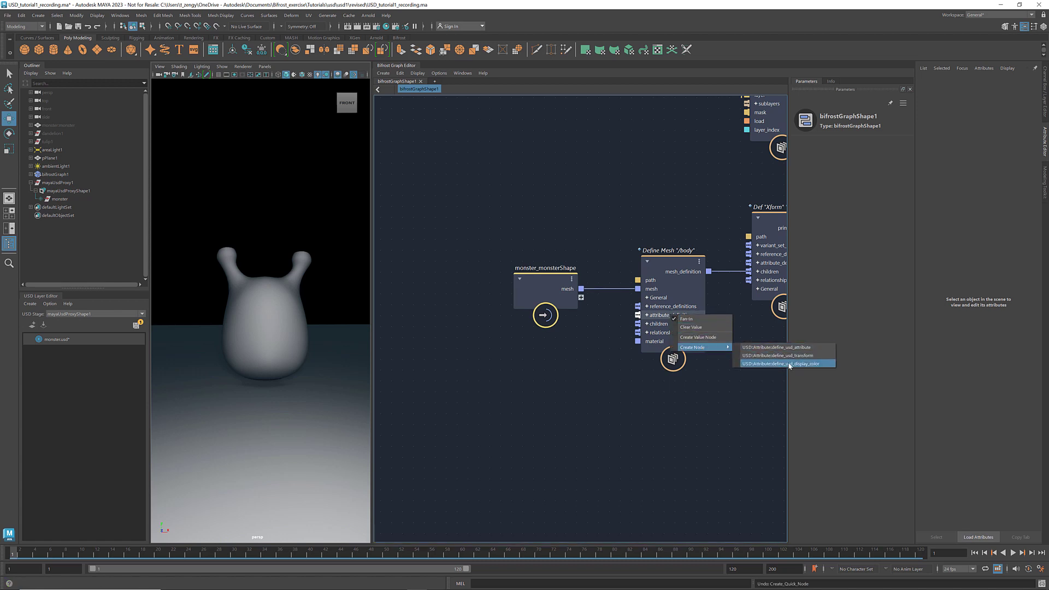
pyautogui.click(784, 363)
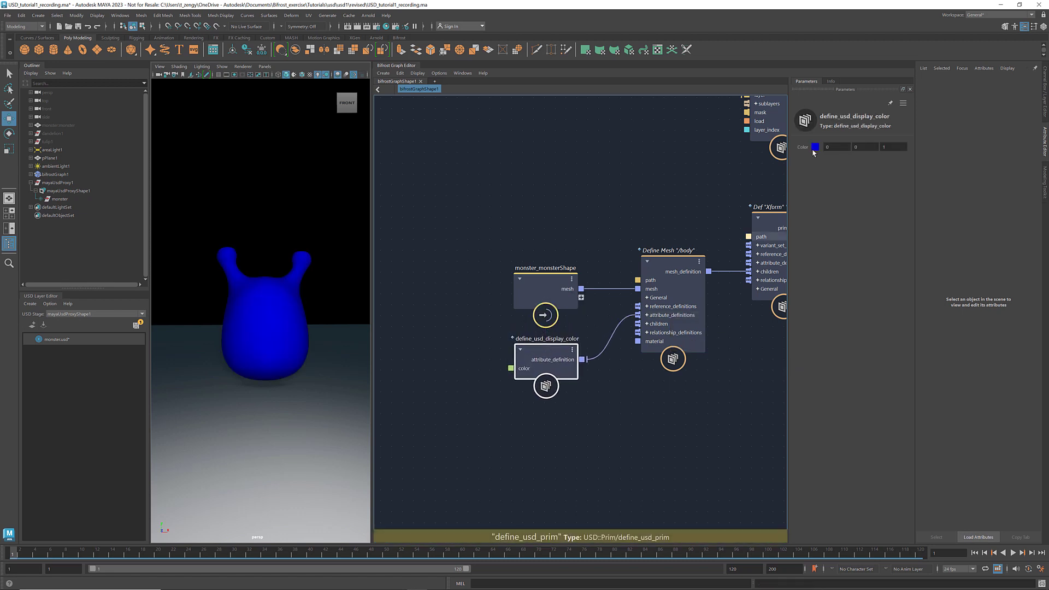
pyautogui.click(815, 146)
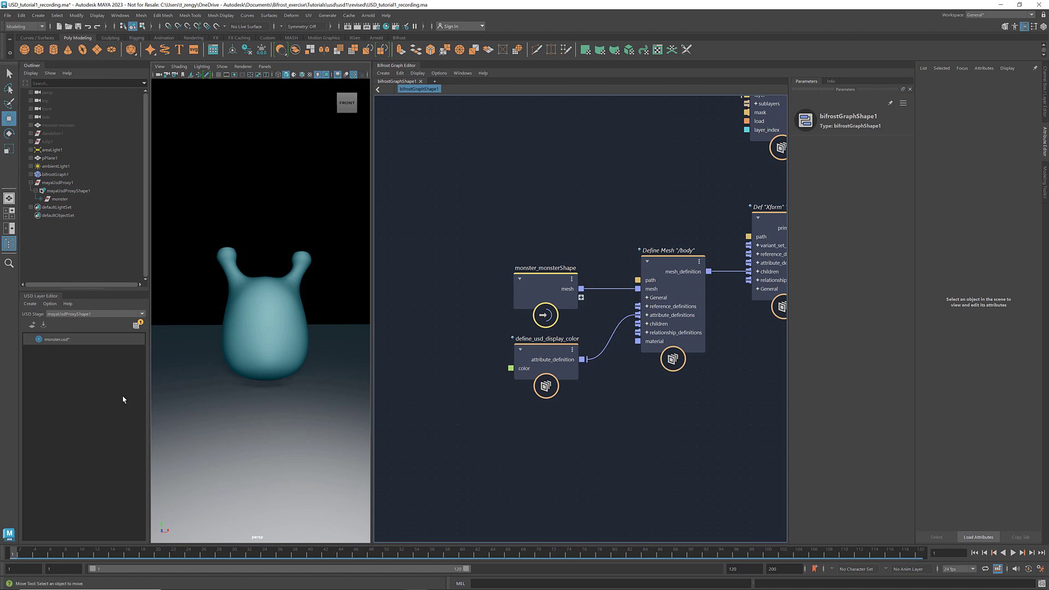
pyautogui.rightClick(55, 340)
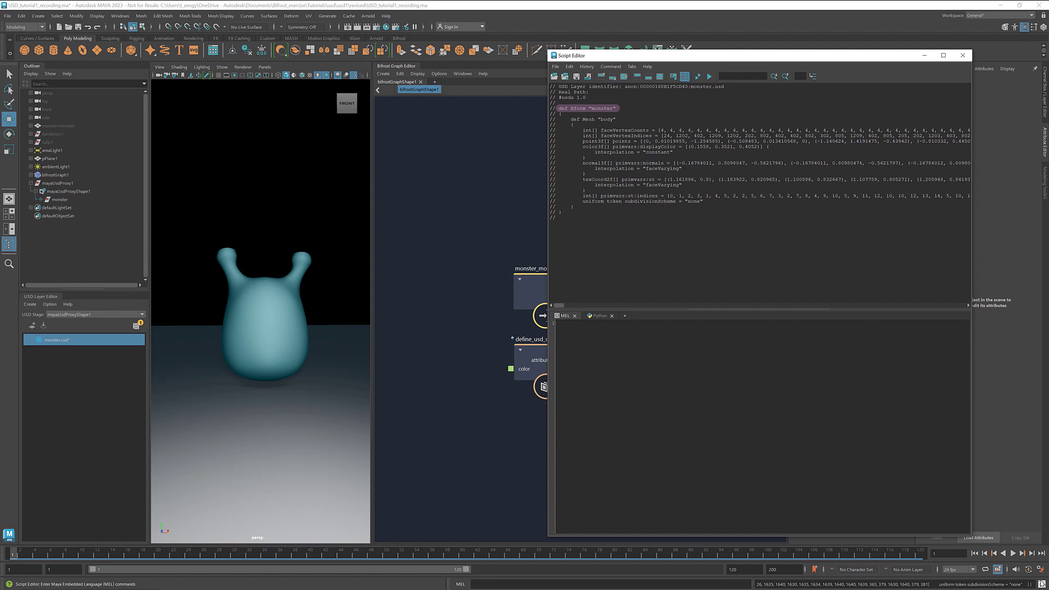
pyautogui.click(593, 119)
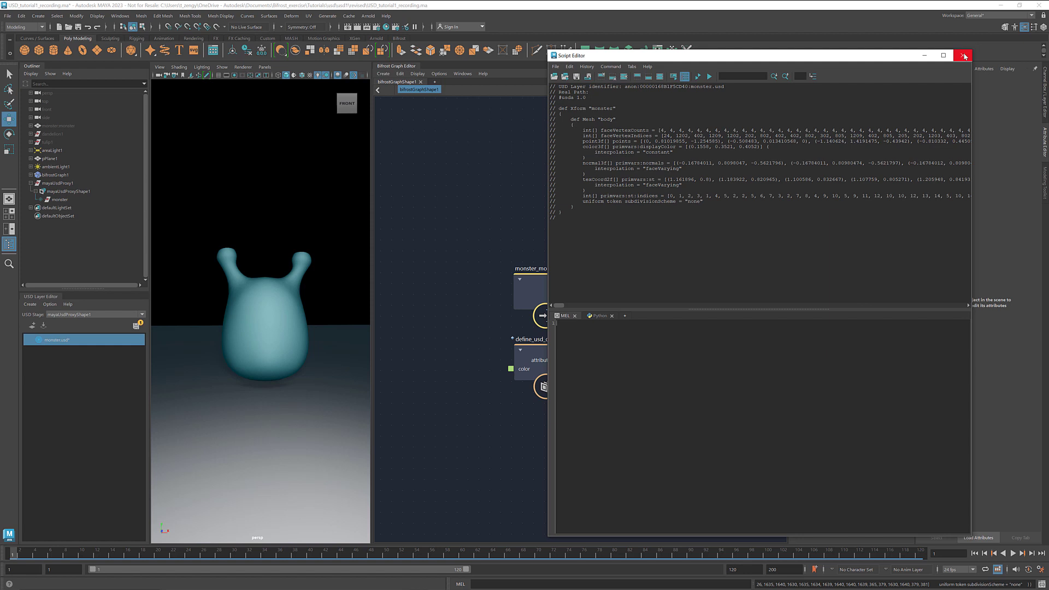
pyautogui.click(963, 55)
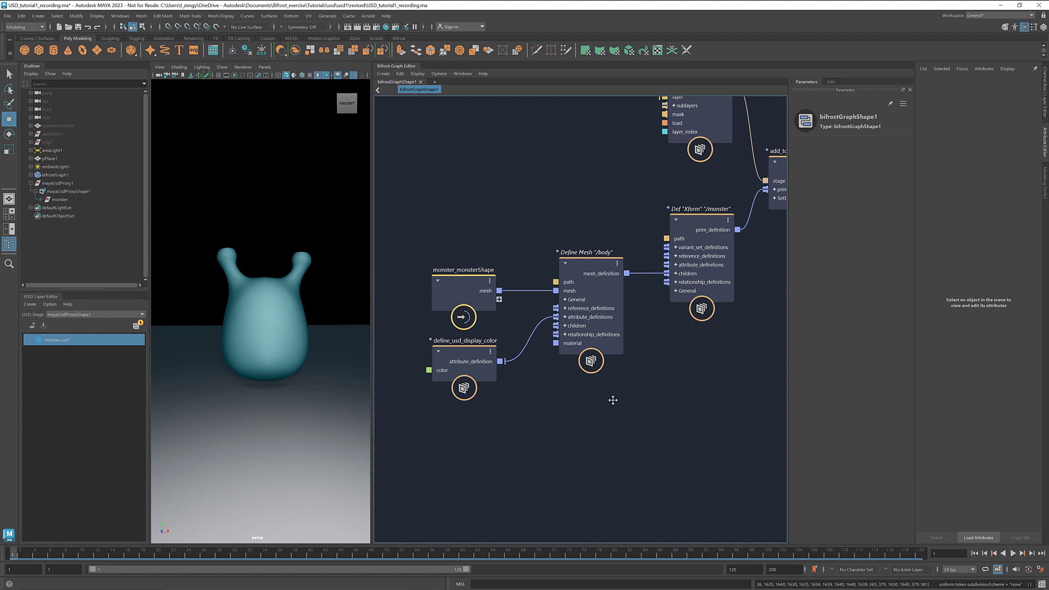
pyautogui.moveTo(646, 391)
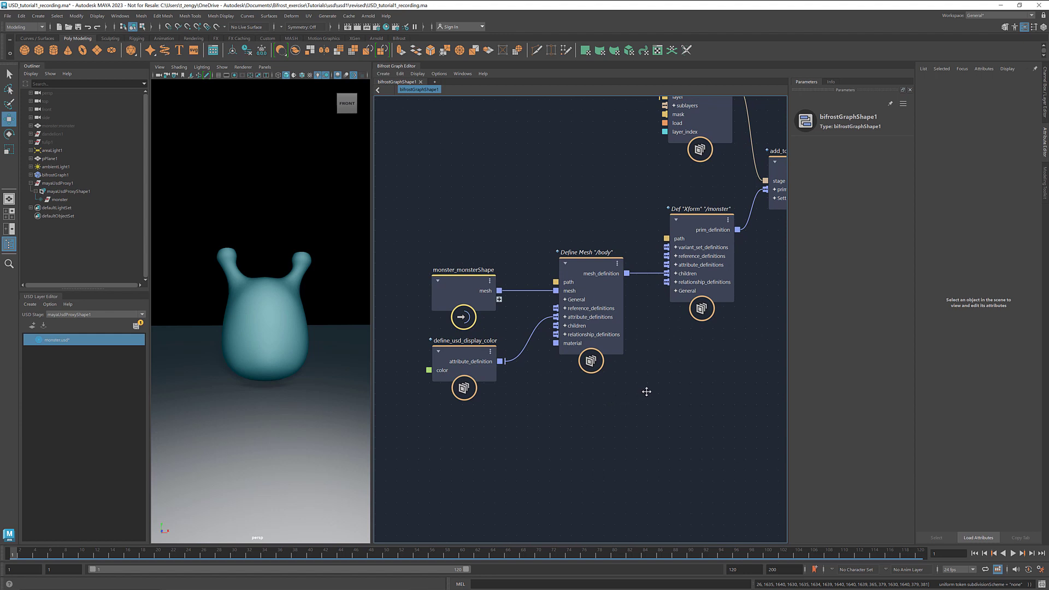
# Create a define_usd_prim child under /monster with path /eyes
pyautogui.rightClick(682, 273)
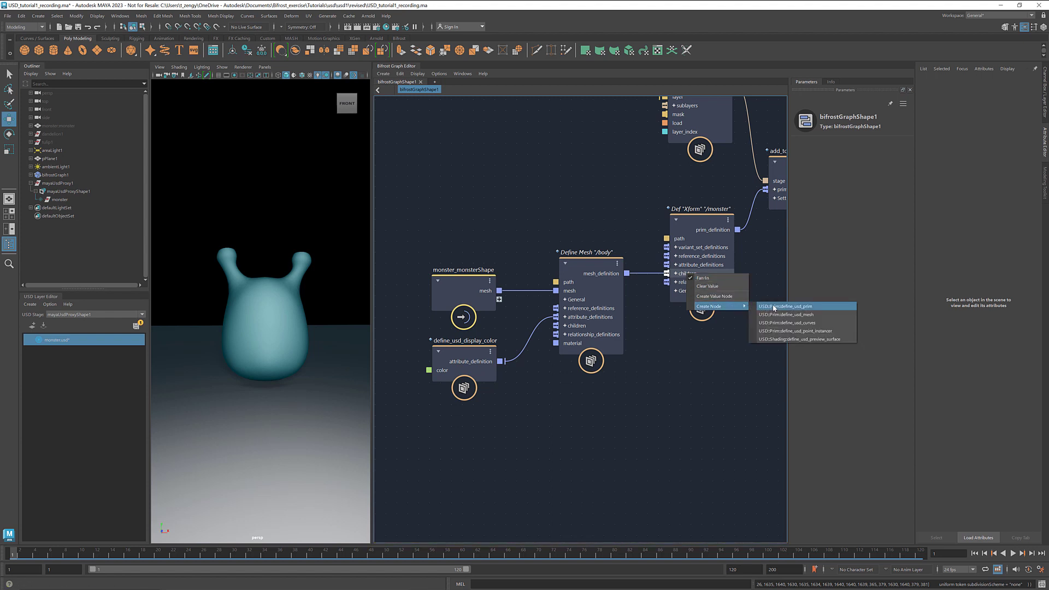
pyautogui.click(790, 306)
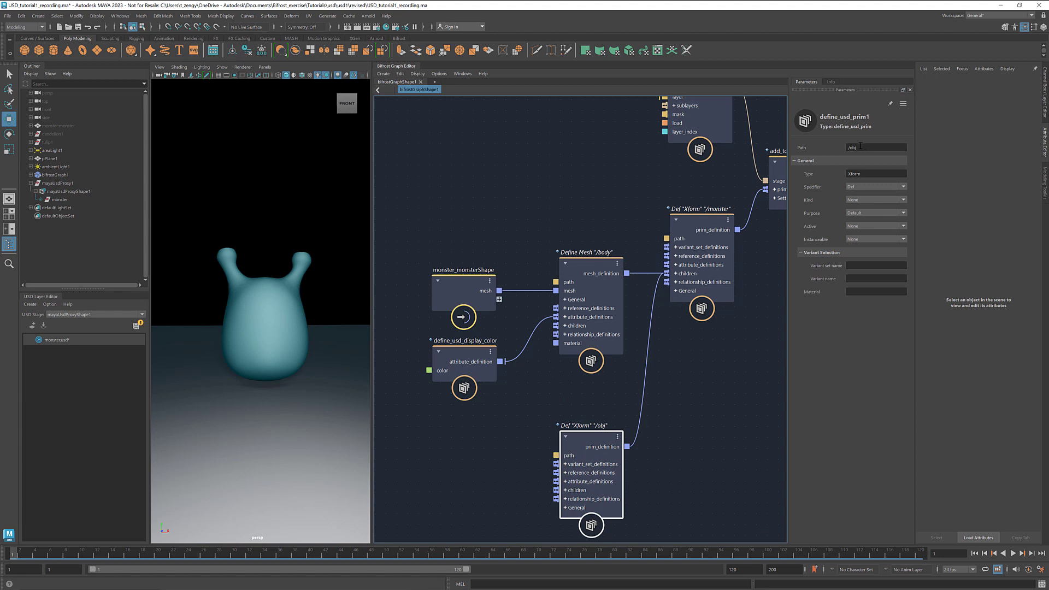
pyautogui.write('/eyes')
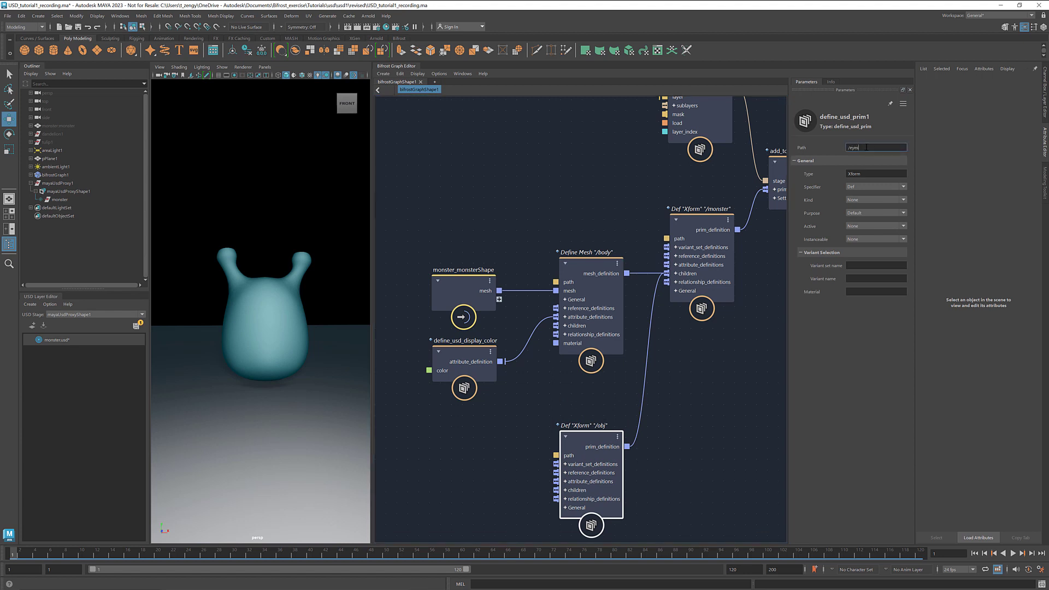
pyautogui.write('/eyes')
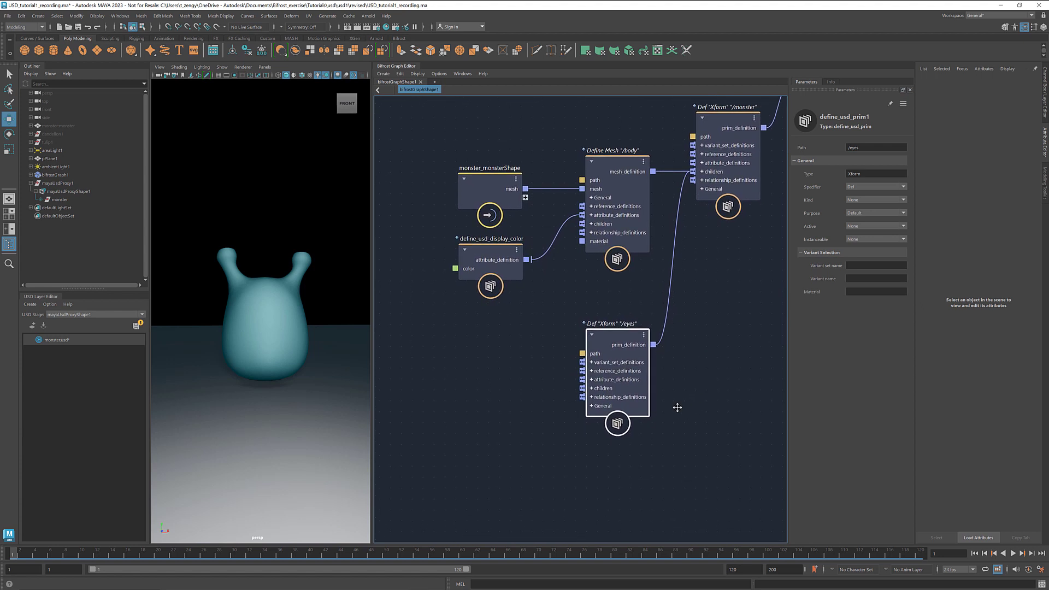
# Add two define_usd_mesh children under /eyes named /left_eye and /right_eye
pyautogui.rightClick(608, 388)
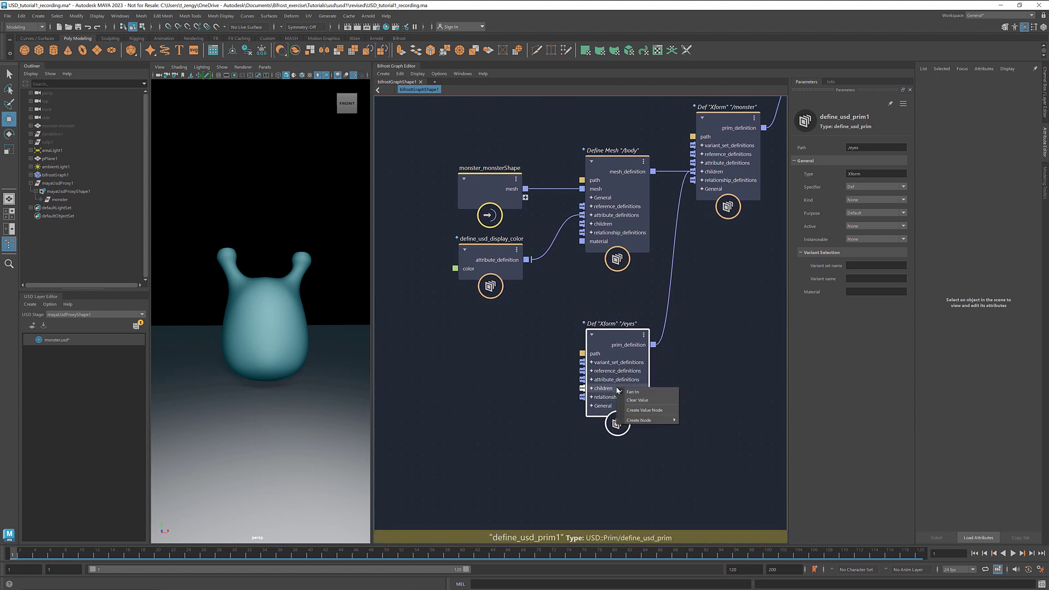
pyautogui.click(637, 420)
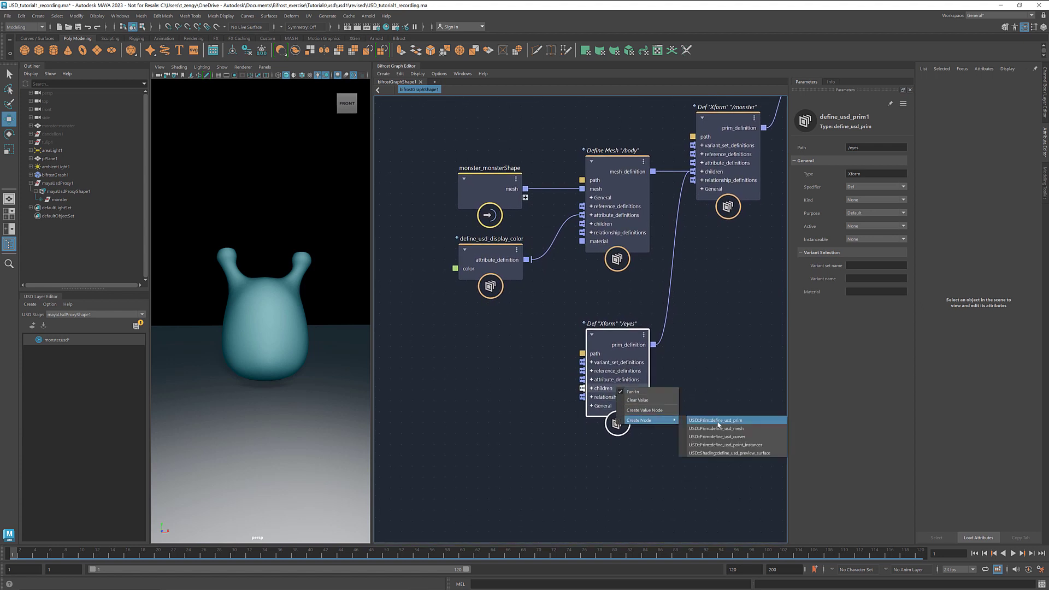
pyautogui.click(713, 420)
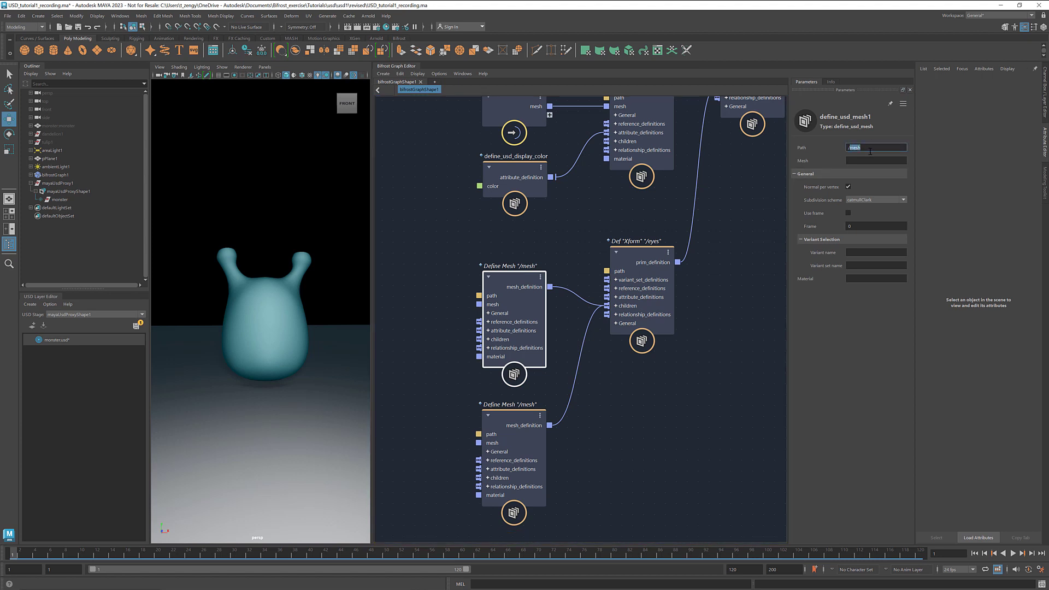
pyautogui.write('/left_eye')
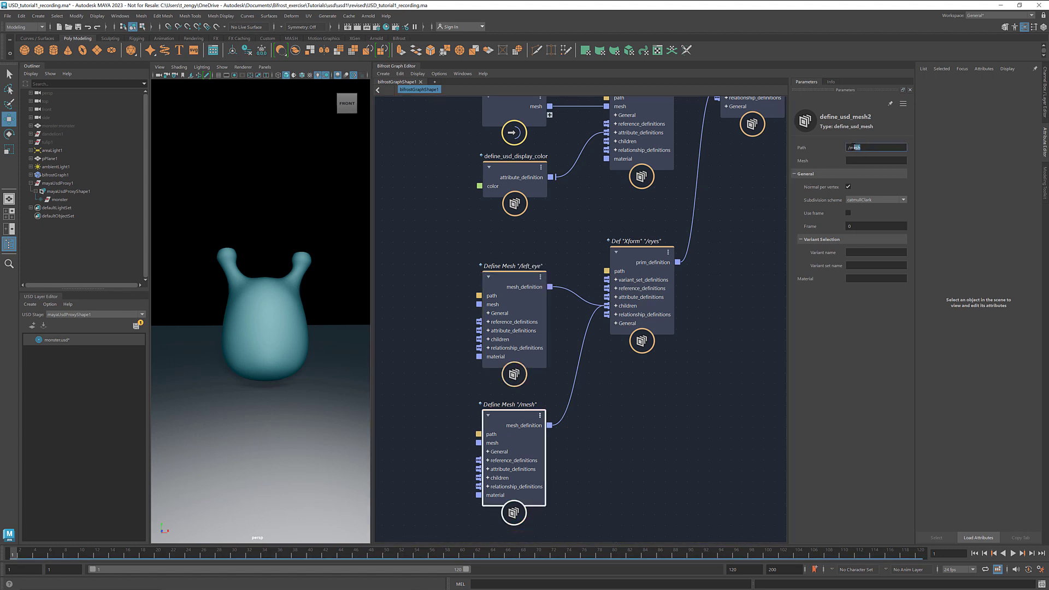
pyautogui.write('/right')
pyautogui.write('create_mesh_sph')
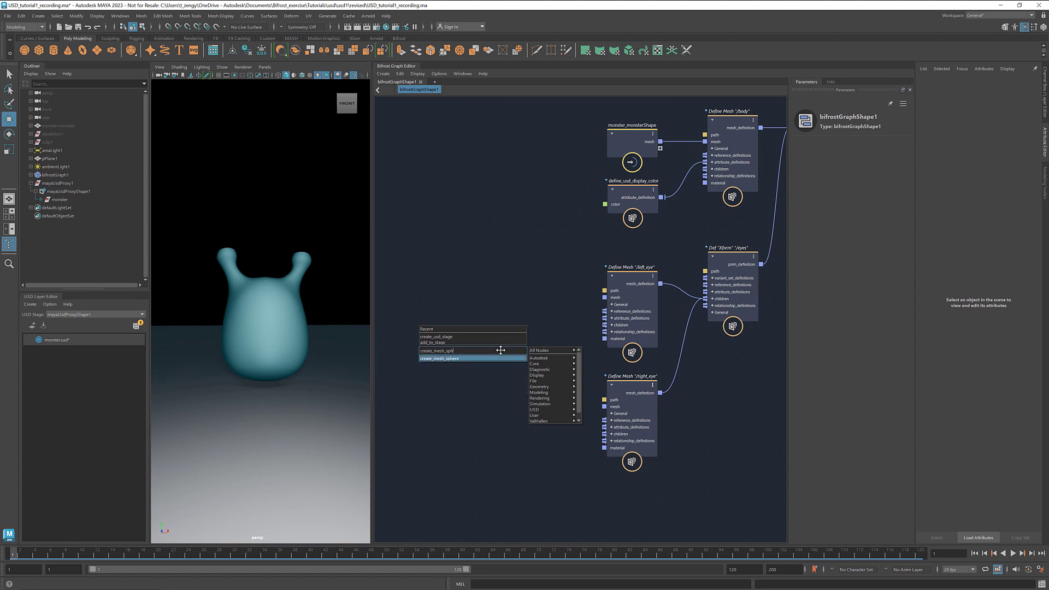
# Connect a create_mesh_sphere node's output to the /left_eye mesh port
pyautogui.click(438, 358)
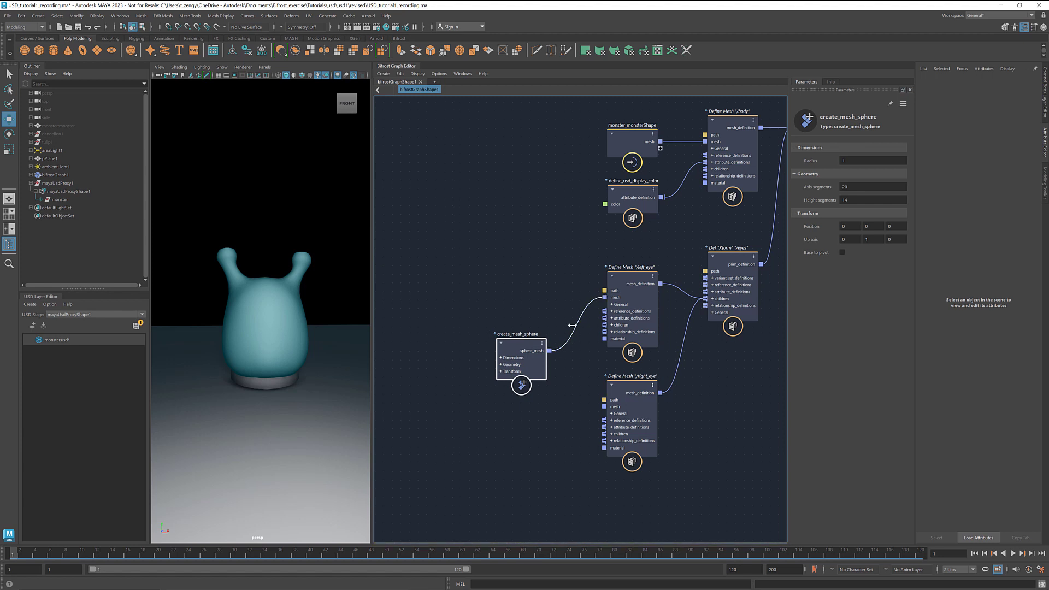
# Select then deselect the sphere, and bring up node options for /left_eye's attribute_definitions
pyautogui.click(264, 375)
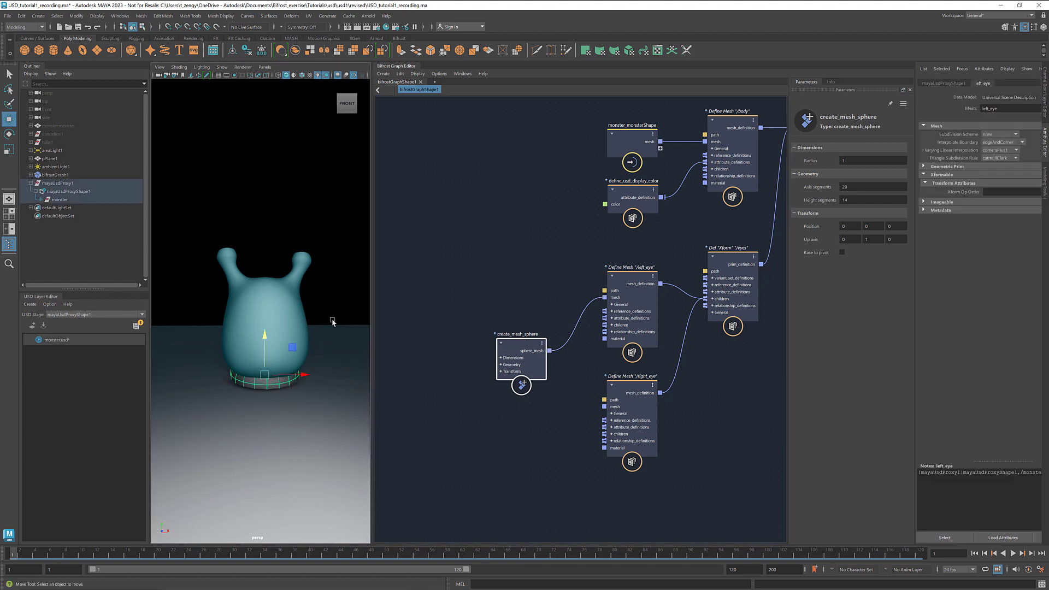
pyautogui.click(500, 403)
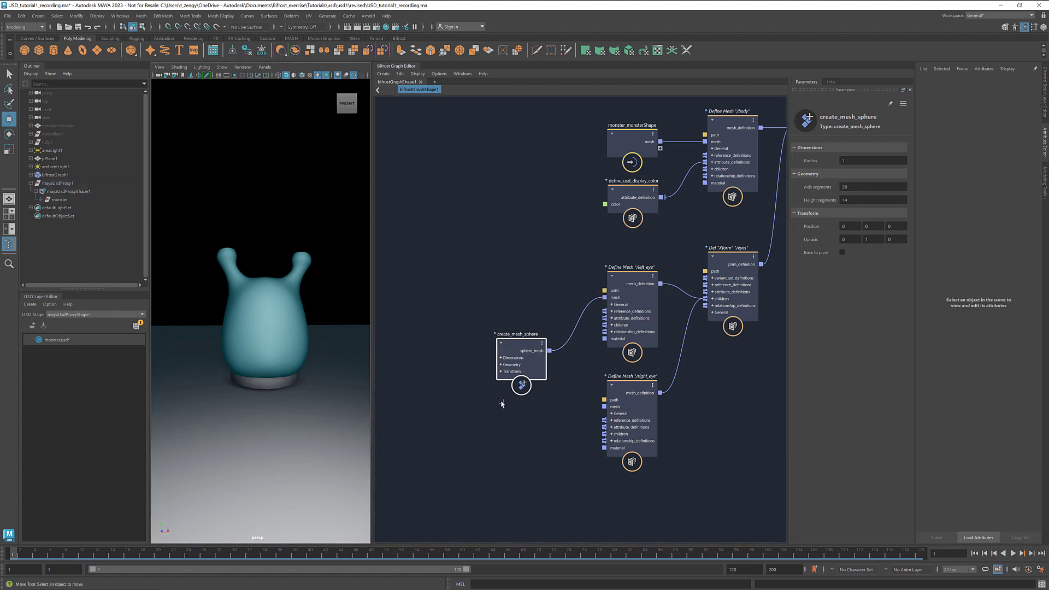
pyautogui.moveTo(525, 405)
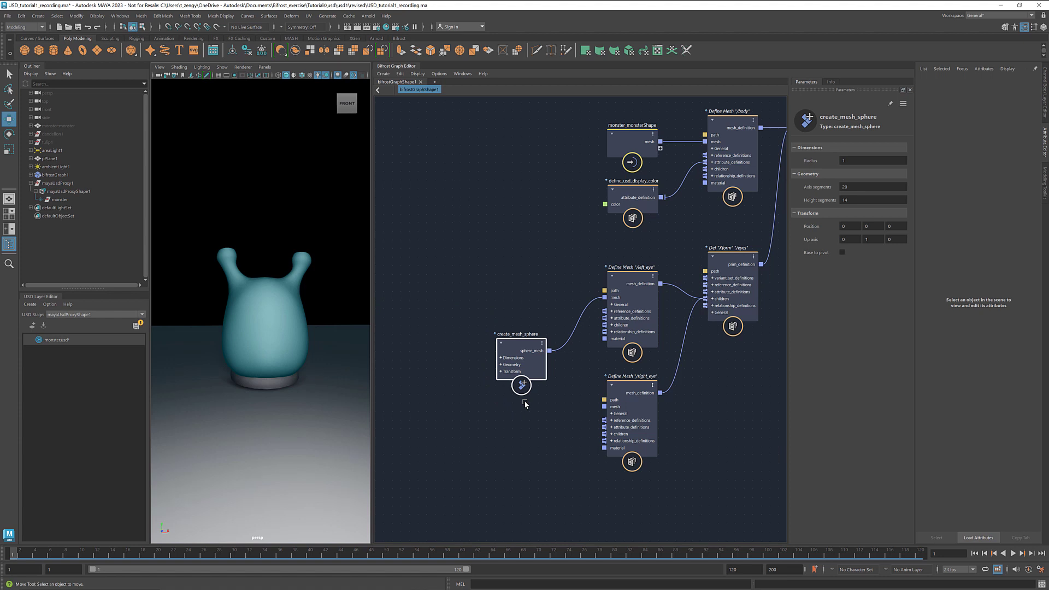
pyautogui.moveTo(573, 371)
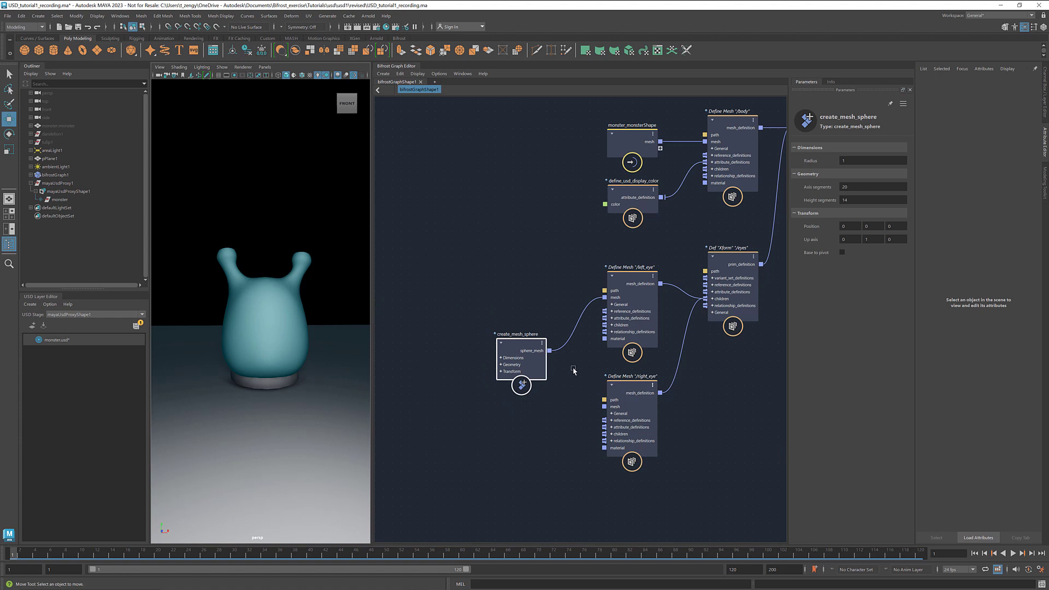
pyautogui.moveTo(611, 318)
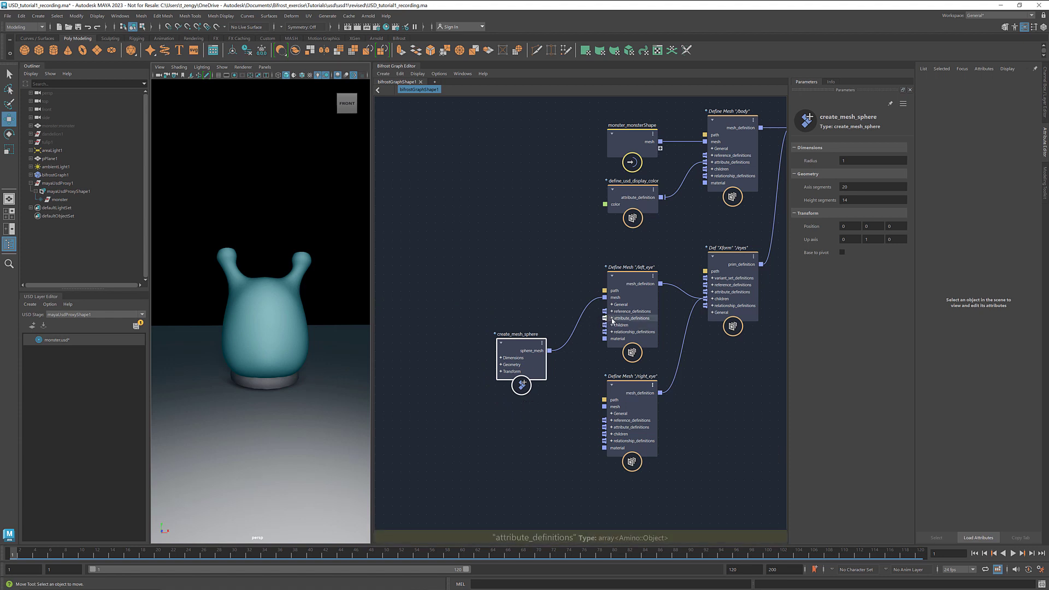
pyautogui.rightClick(625, 318)
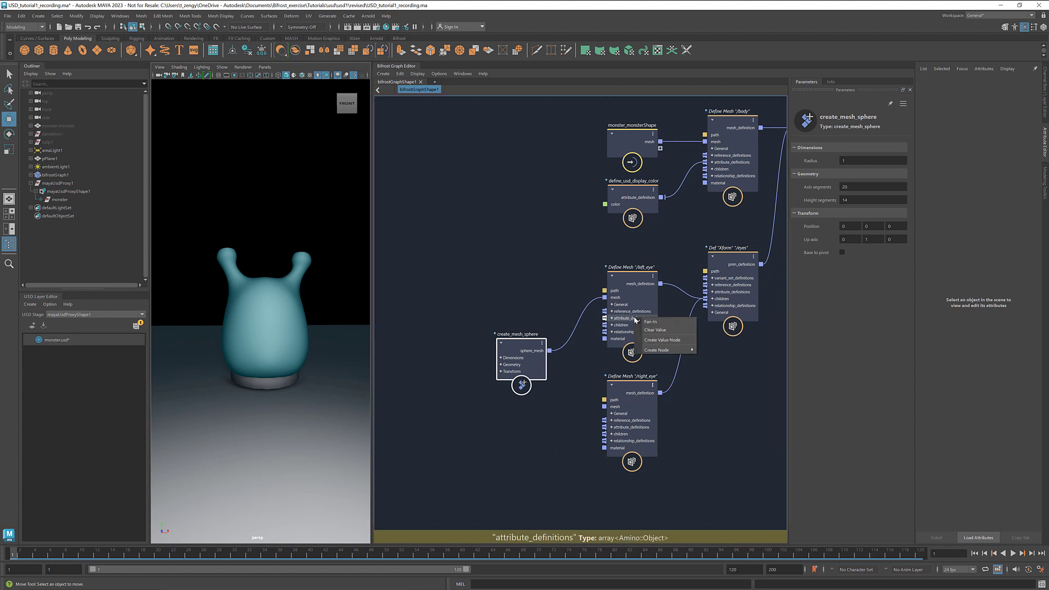
pyautogui.moveTo(656, 350)
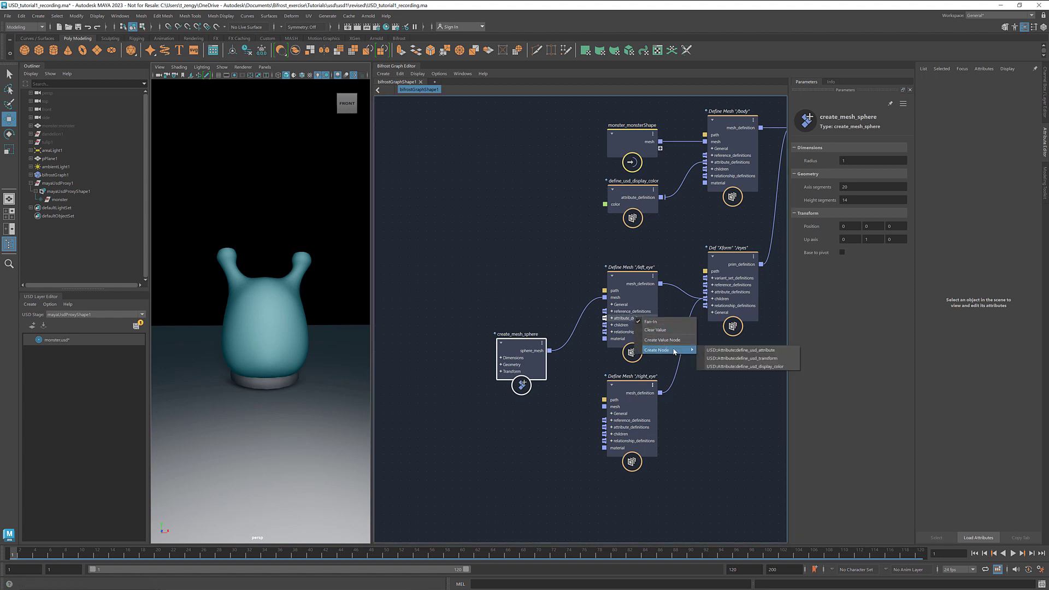
pyautogui.moveTo(748, 358)
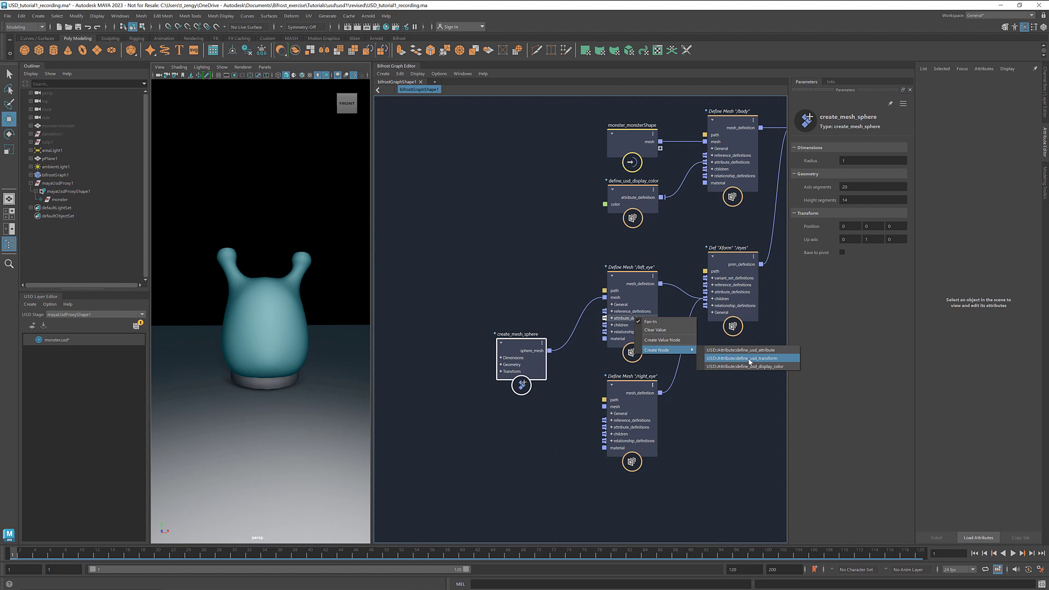
# Attach a define_usd_transform to /left_eye: translation -0.5955, 2.126, 0.7578, scale 0.1
pyautogui.click(749, 358)
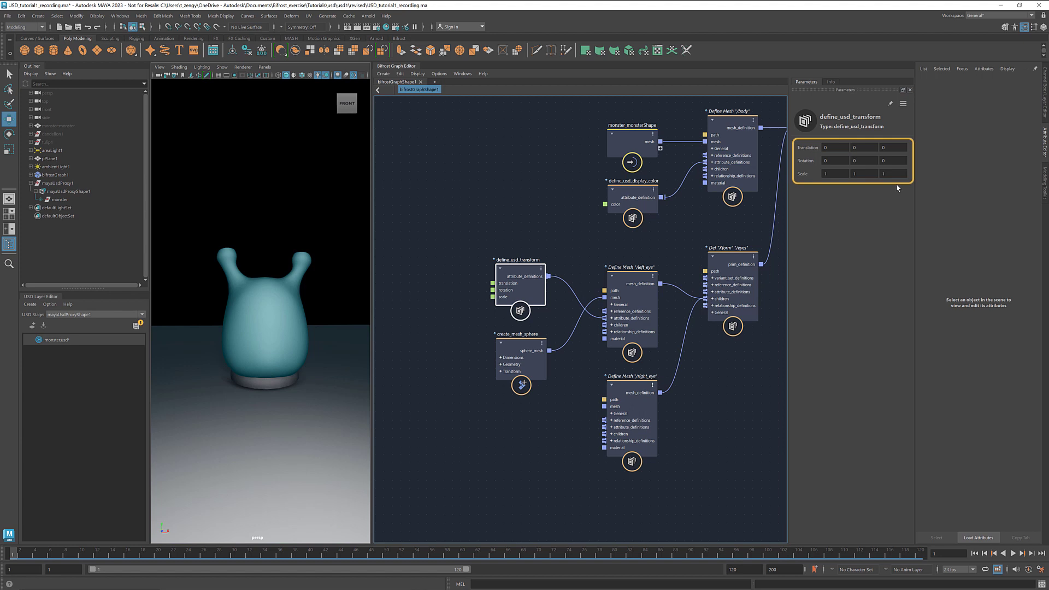
pyautogui.moveTo(882, 173)
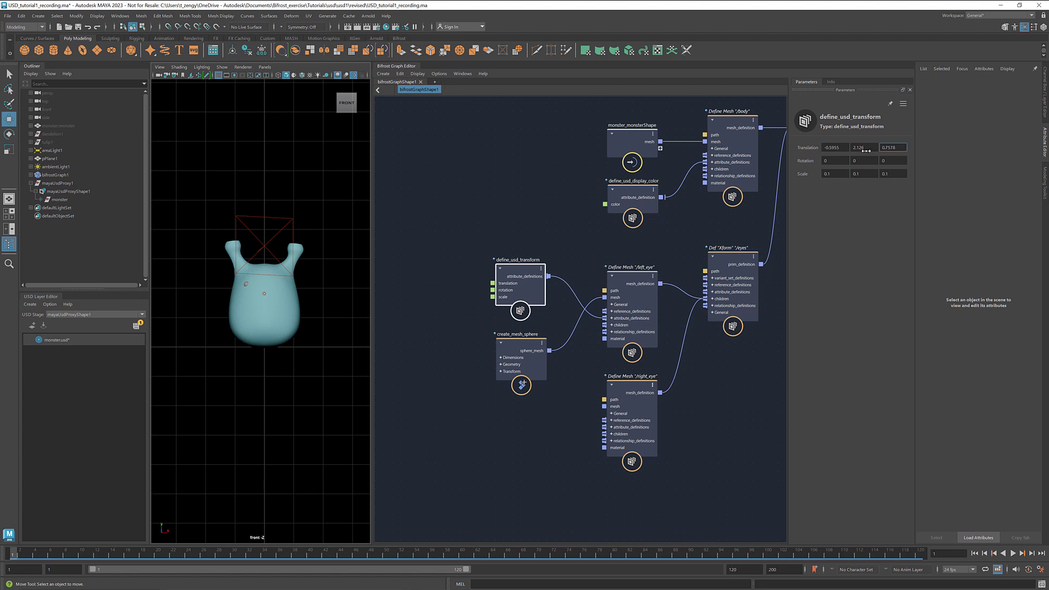
pyautogui.moveTo(548, 349)
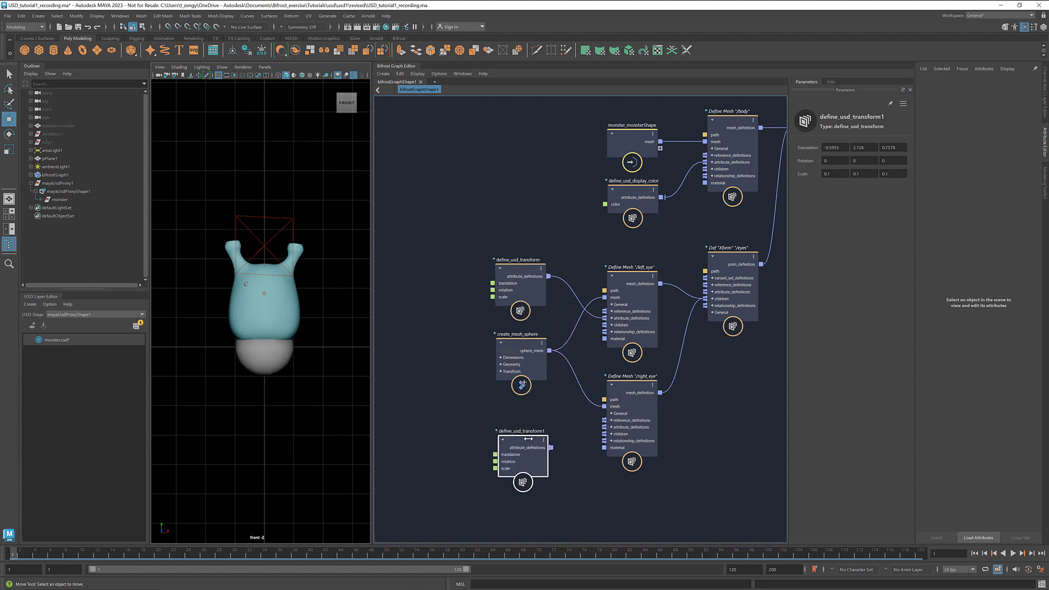
# Flip the copied transform's Translation X sign and connect it to /right_eye
pyautogui.tripleClick(834, 147)
pyautogui.write('0.5955')
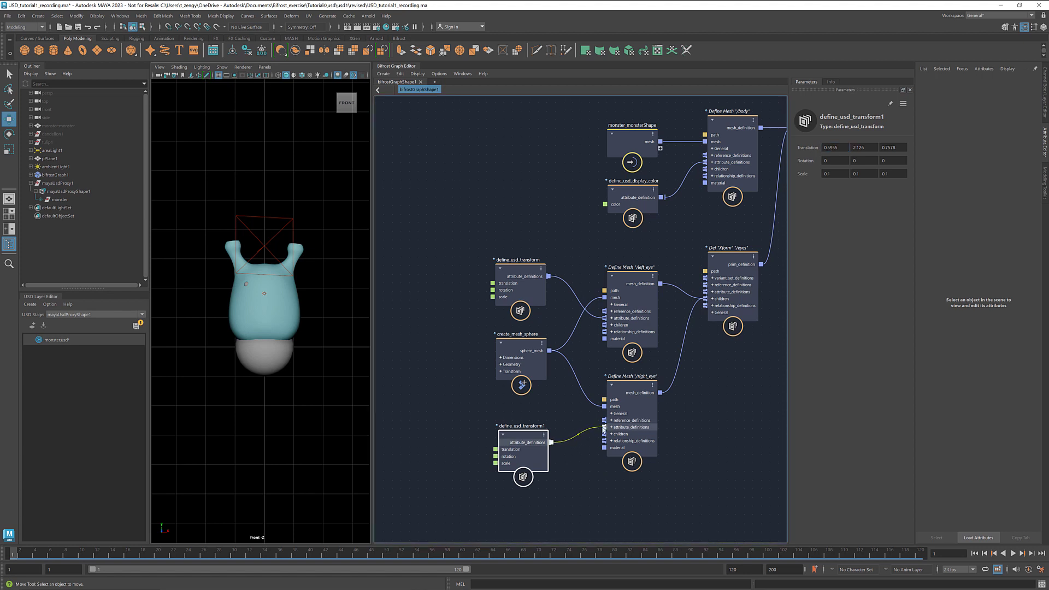
pyautogui.click(434, 392)
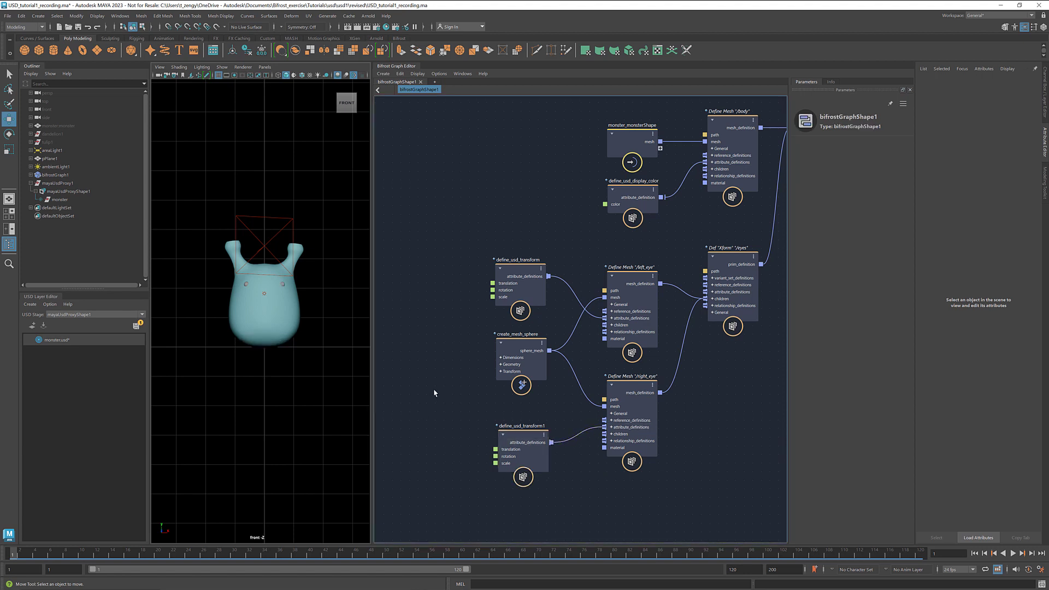
# Attach a define_usd_display_color node to the eye's attribute definitions and set it black
pyautogui.rightClick(625, 319)
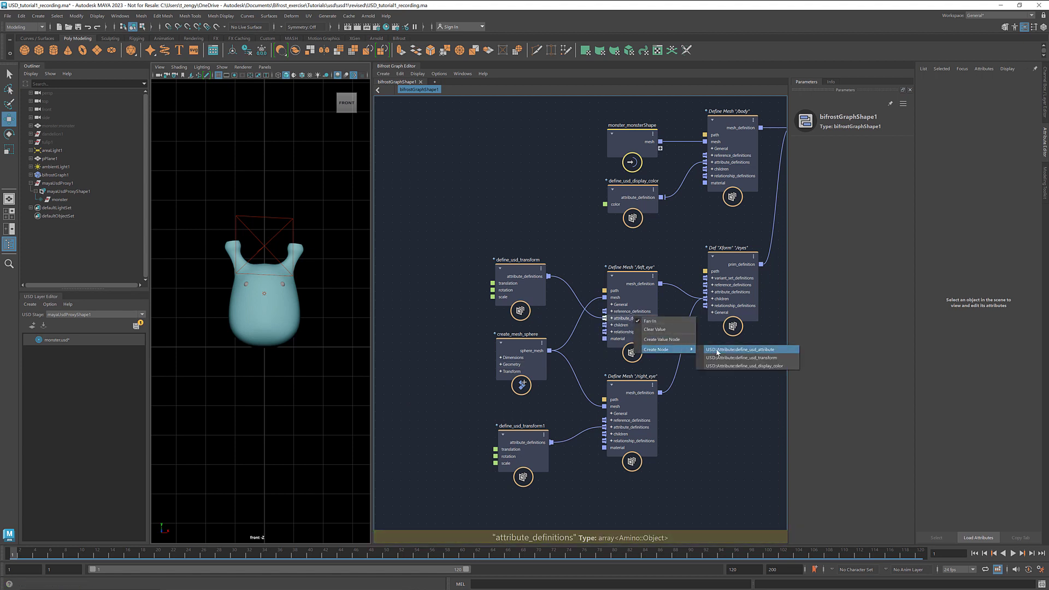
pyautogui.click(745, 348)
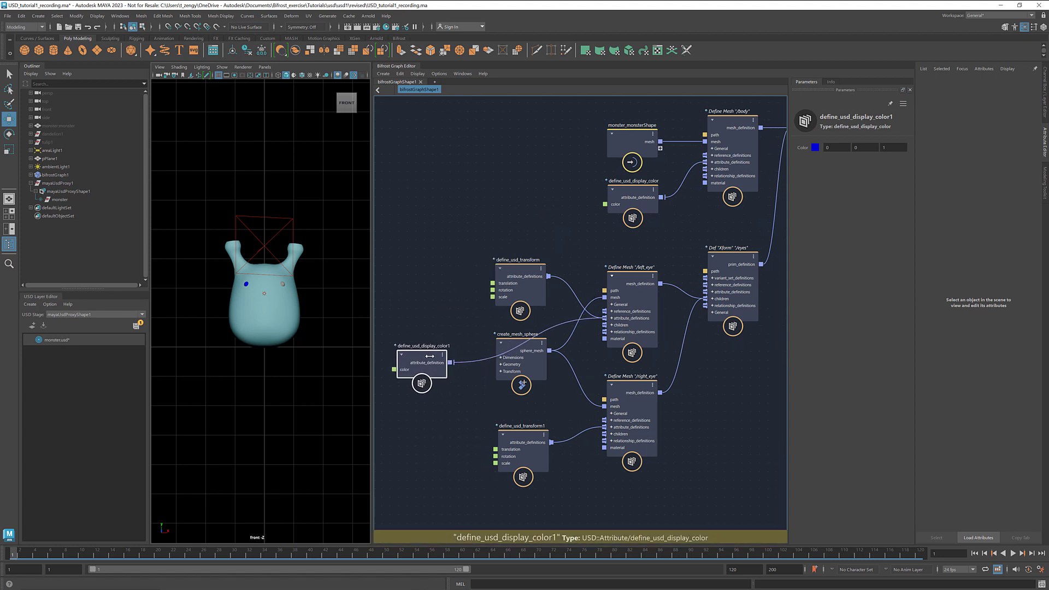
pyautogui.click(814, 147)
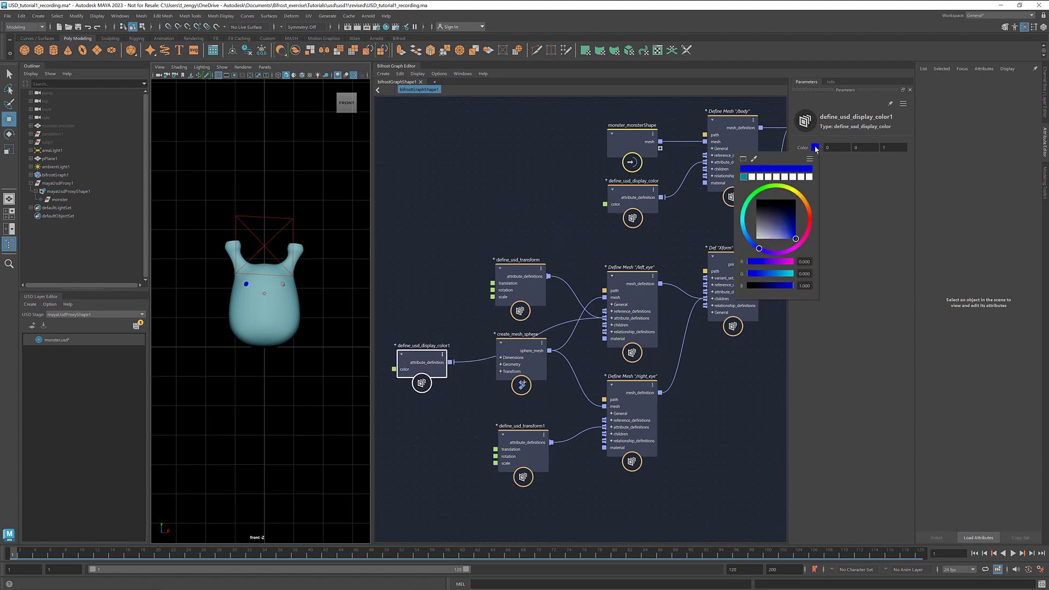
pyautogui.click(754, 200)
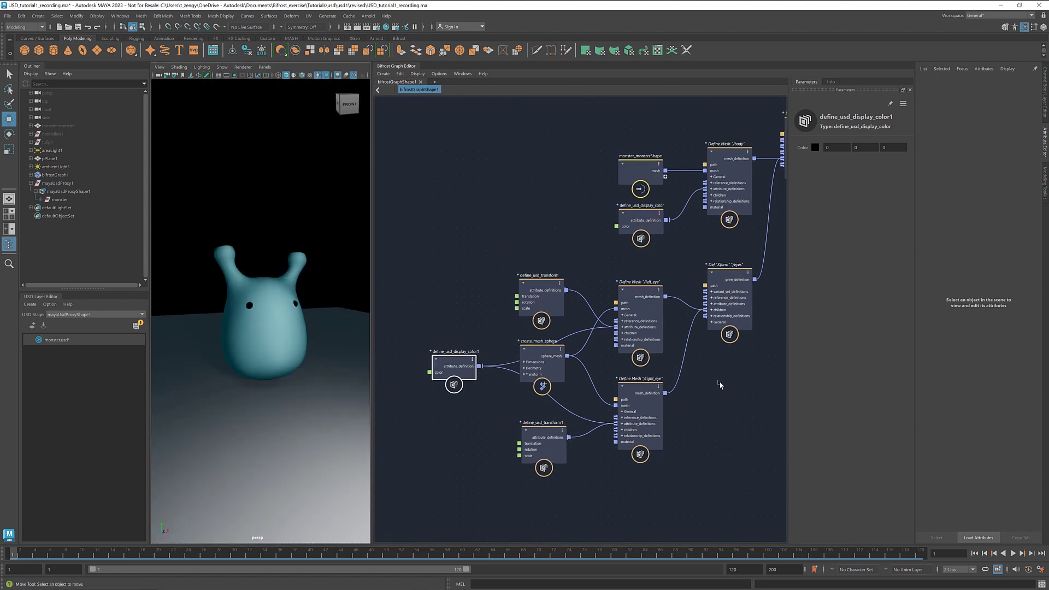
# Attach a define_usd_transform node to the /eyes Xform's attribute_definitions port
pyautogui.click(636, 346)
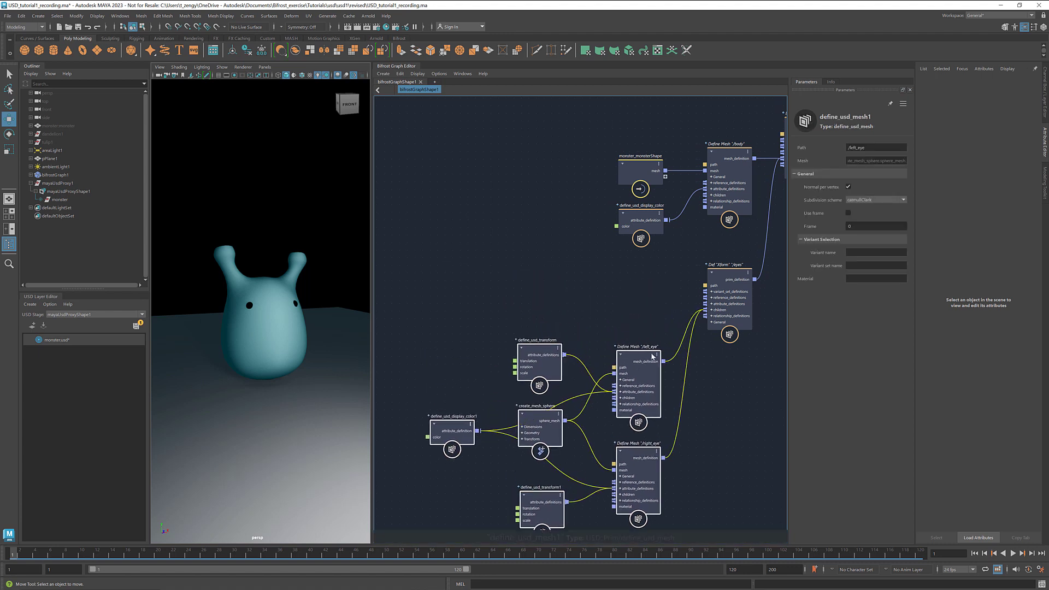
pyautogui.rightClick(726, 303)
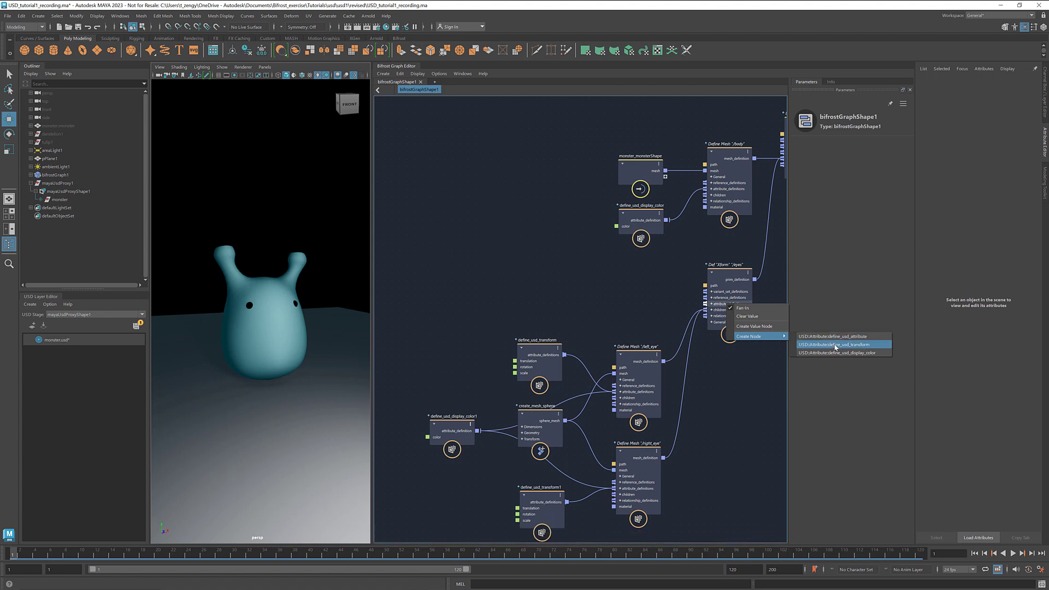
pyautogui.click(833, 343)
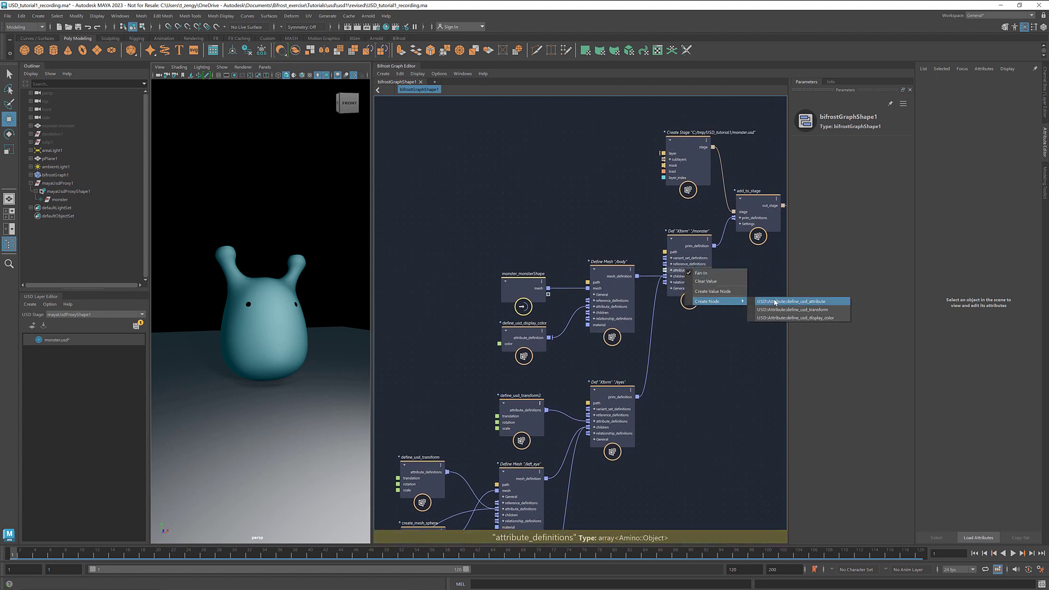
# Attach a define_usd_transform to /monster with Translation Y set to 1.449
pyautogui.click(793, 309)
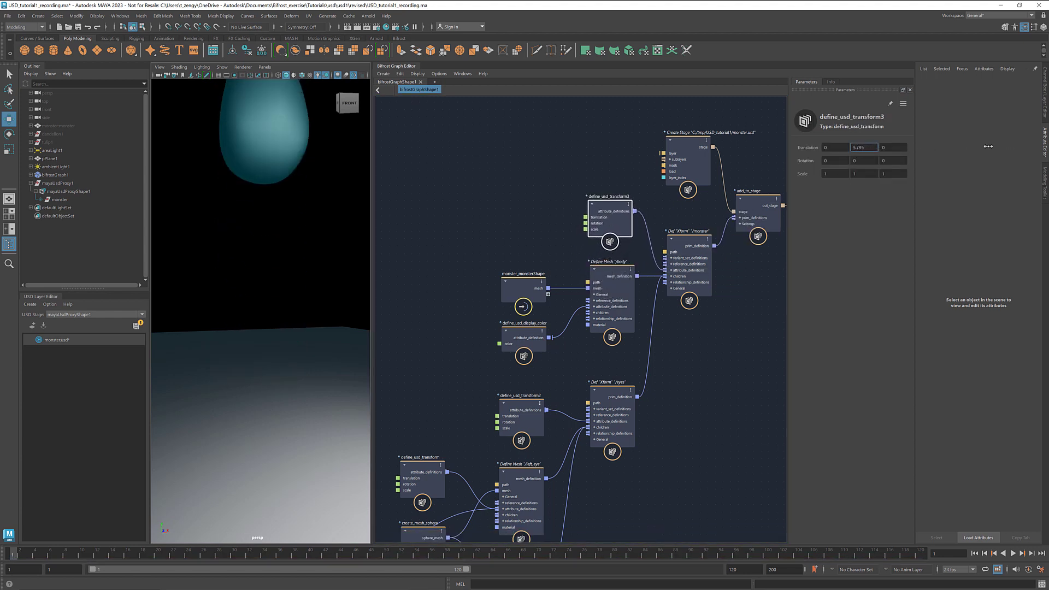
pyautogui.write('1.449')
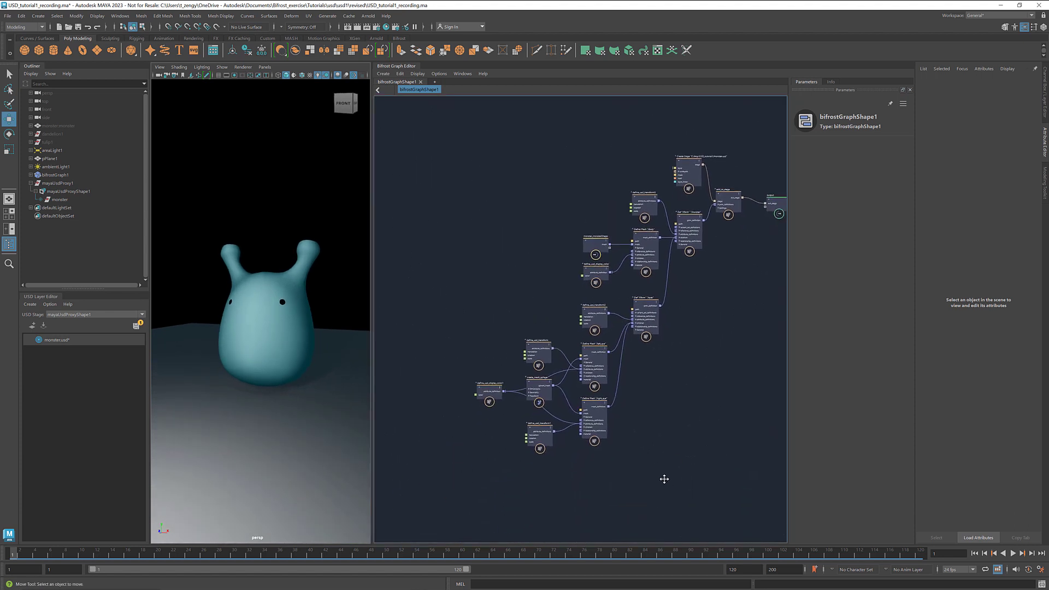
pyautogui.click(645, 251)
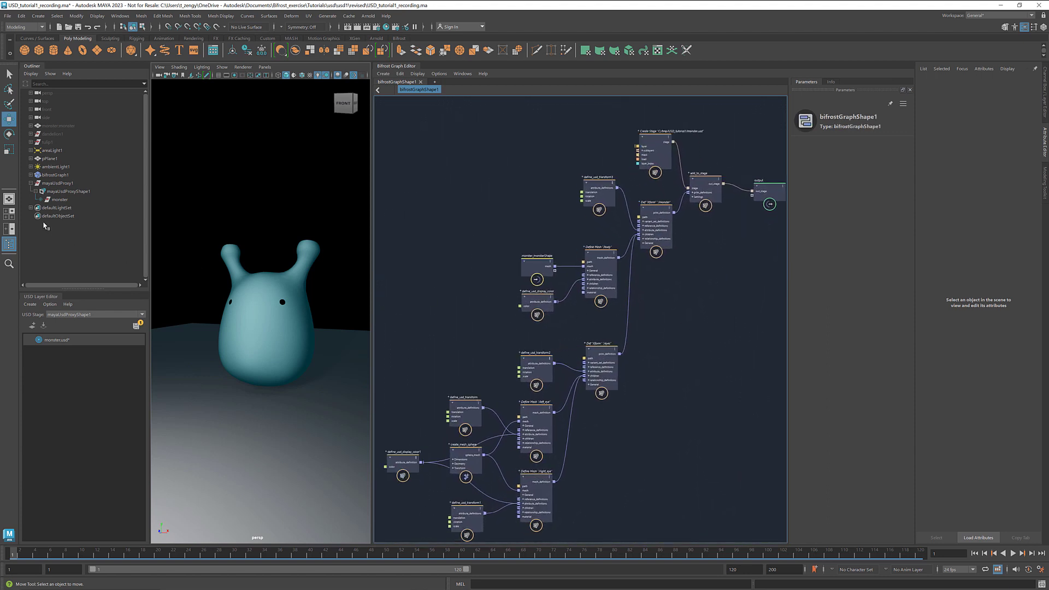
# Expand monster and eyes in the Outliner, inspecting monster, body, eyes, left_eye and right_eye
pyautogui.click(44, 200)
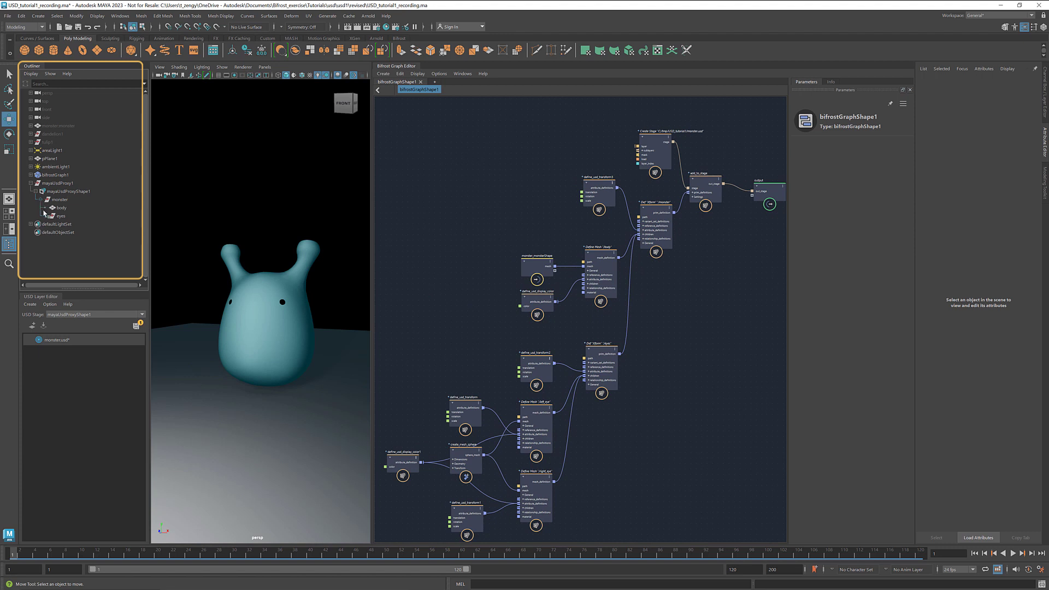
pyautogui.click(48, 215)
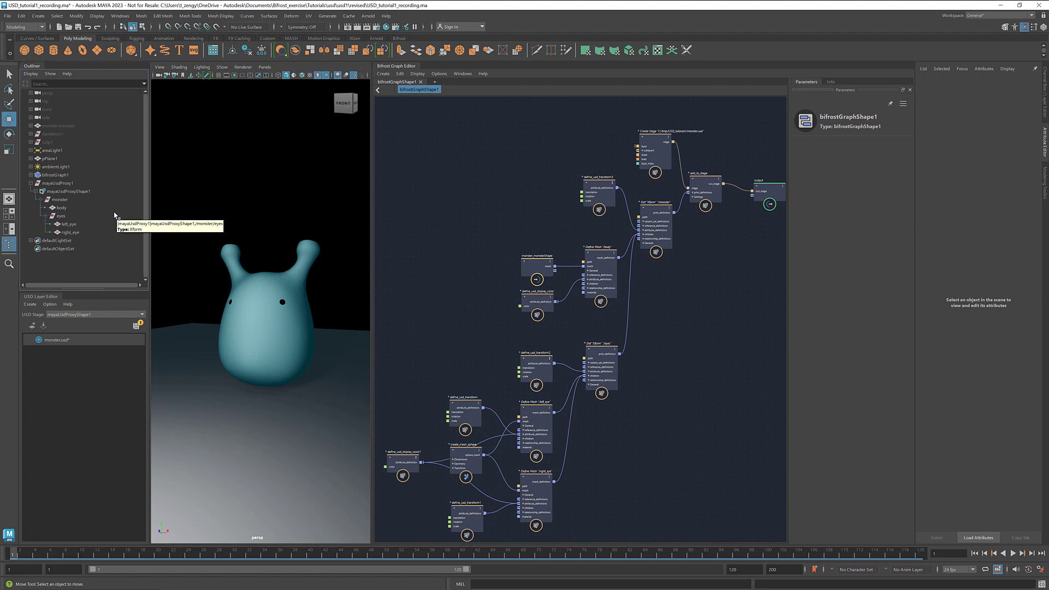
pyautogui.click(59, 199)
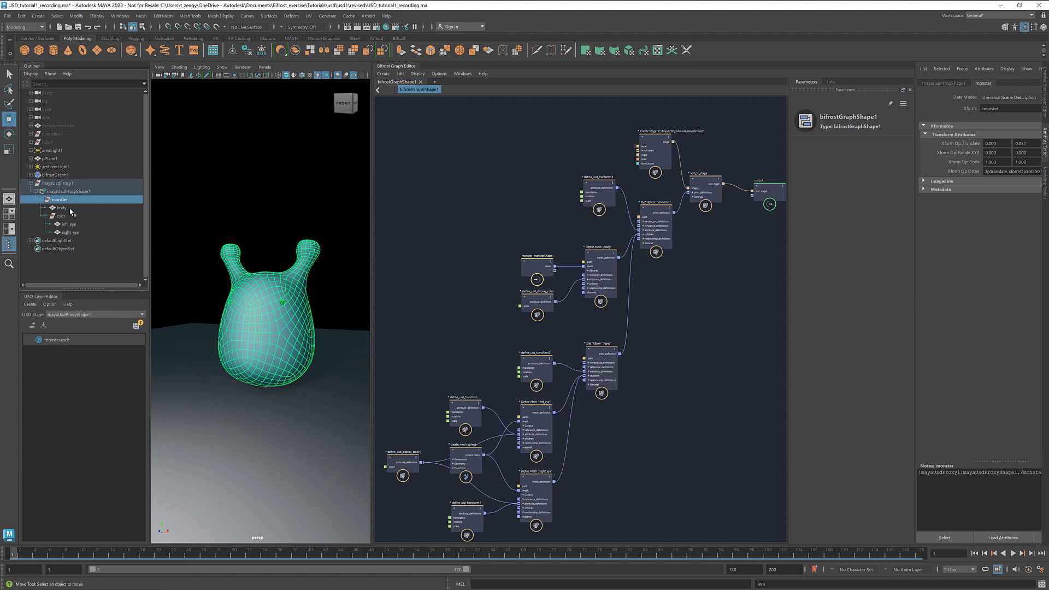
pyautogui.click(60, 208)
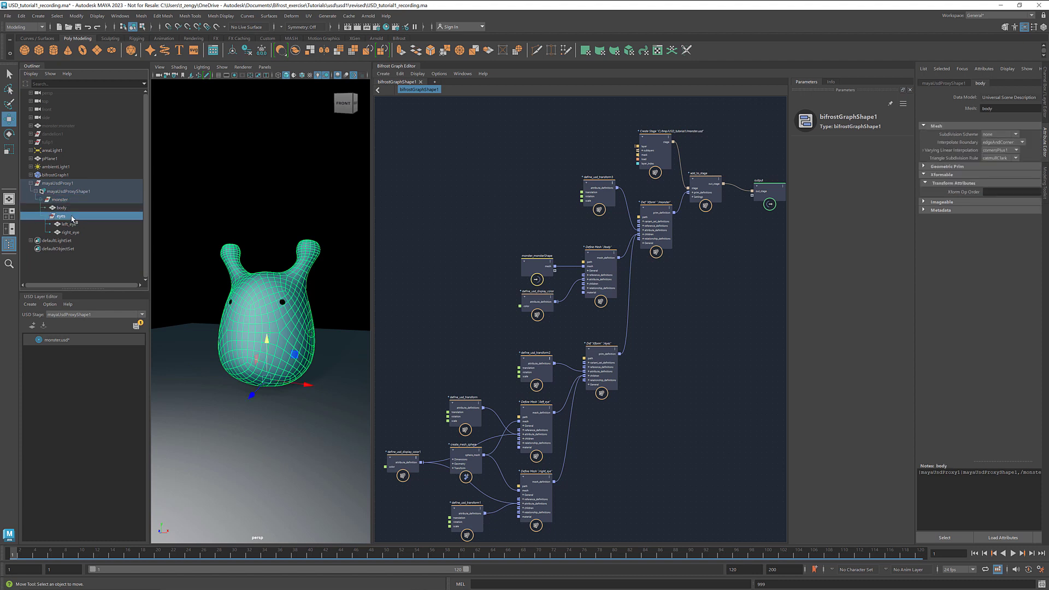
pyautogui.click(60, 217)
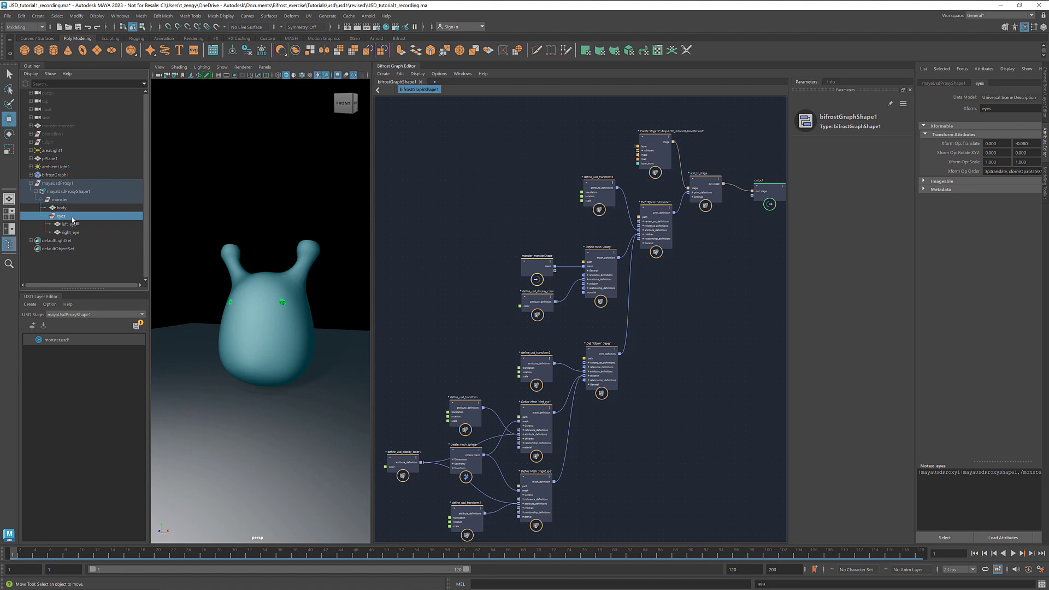
pyautogui.click(68, 224)
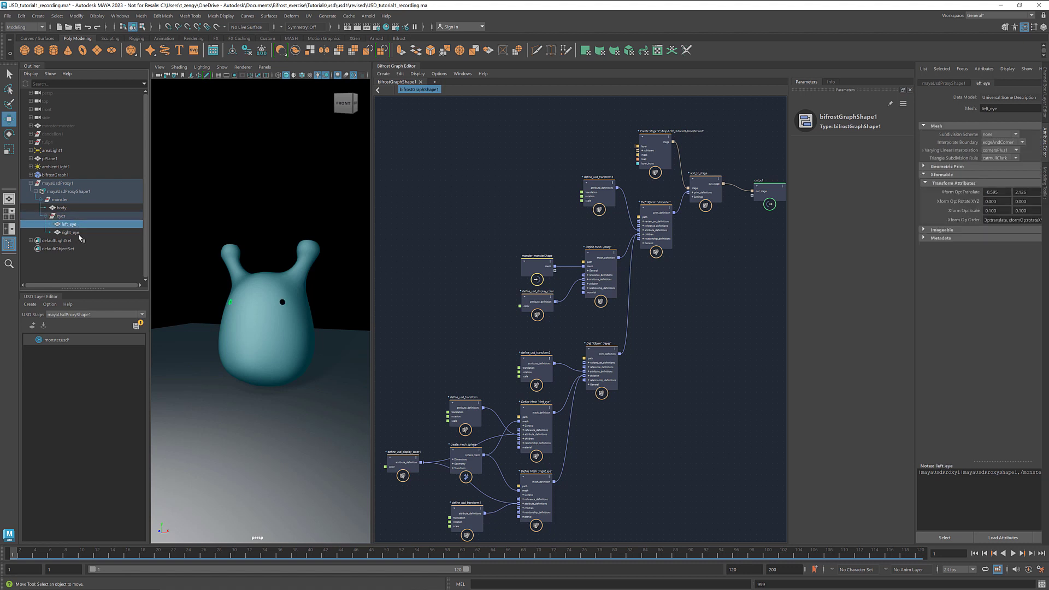
pyautogui.click(66, 232)
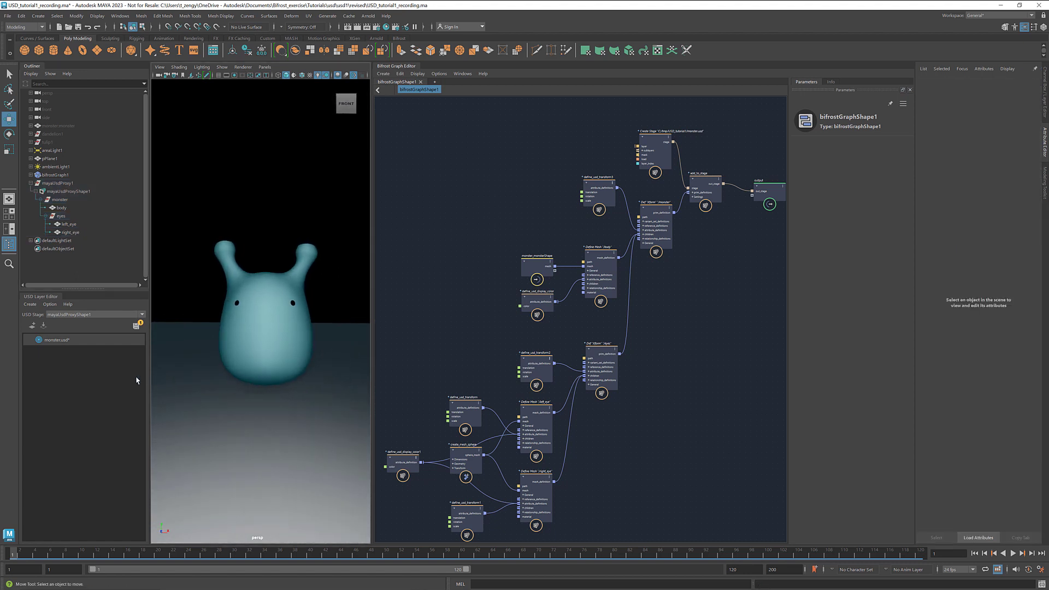
pyautogui.rightClick(55, 340)
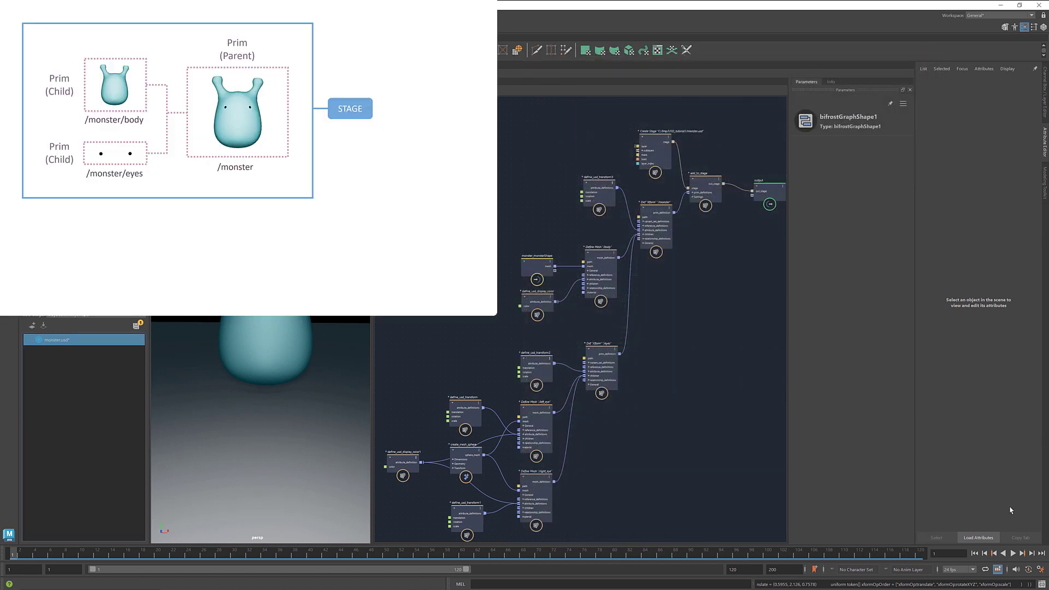
pyautogui.click(656, 220)
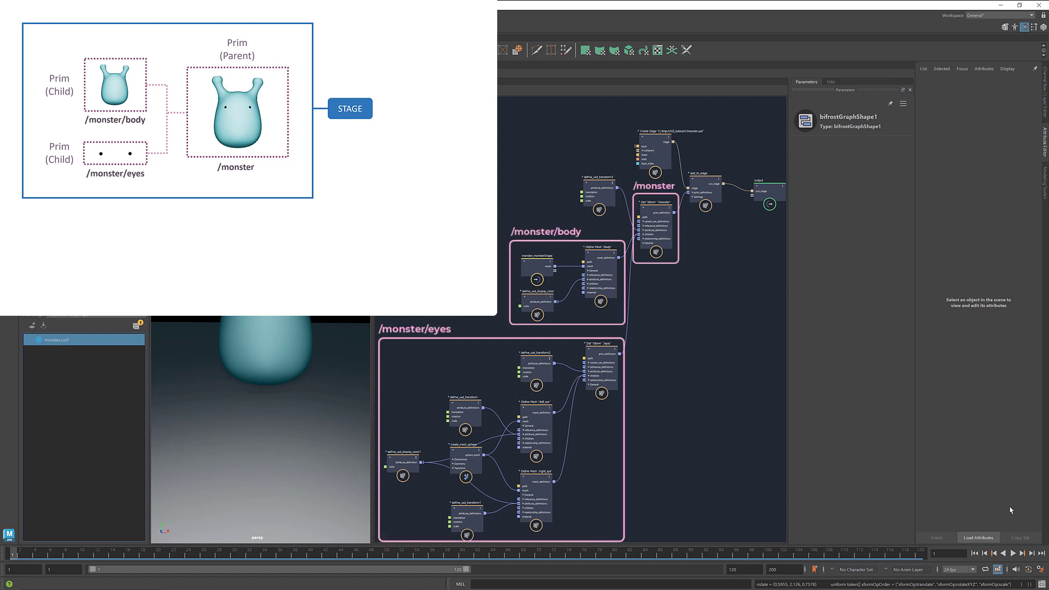
pyautogui.click(654, 149)
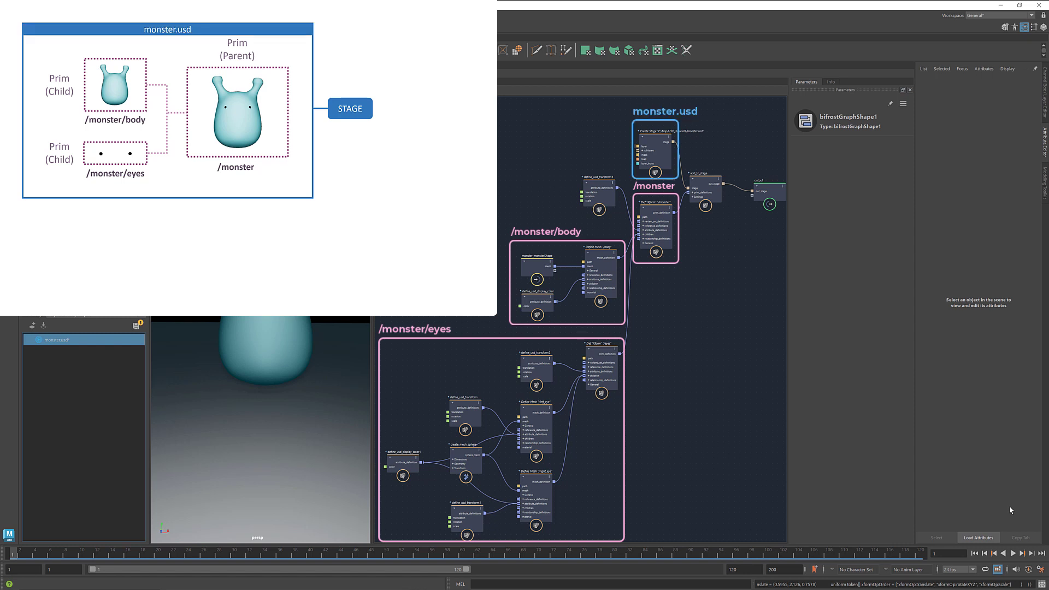